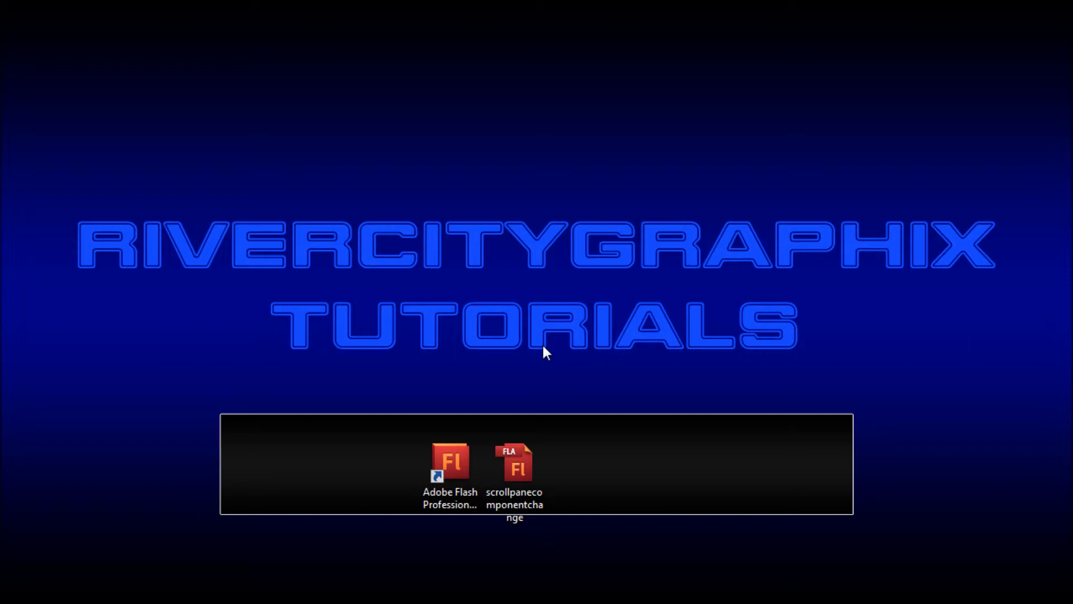
mouse_move(554, 373)
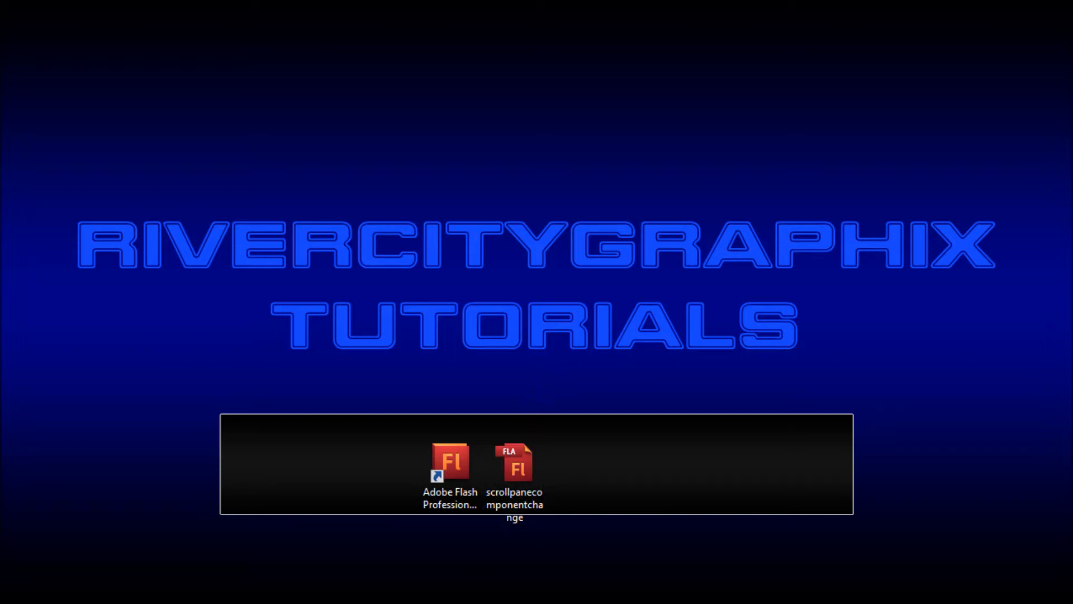
mouse_move(593, 574)
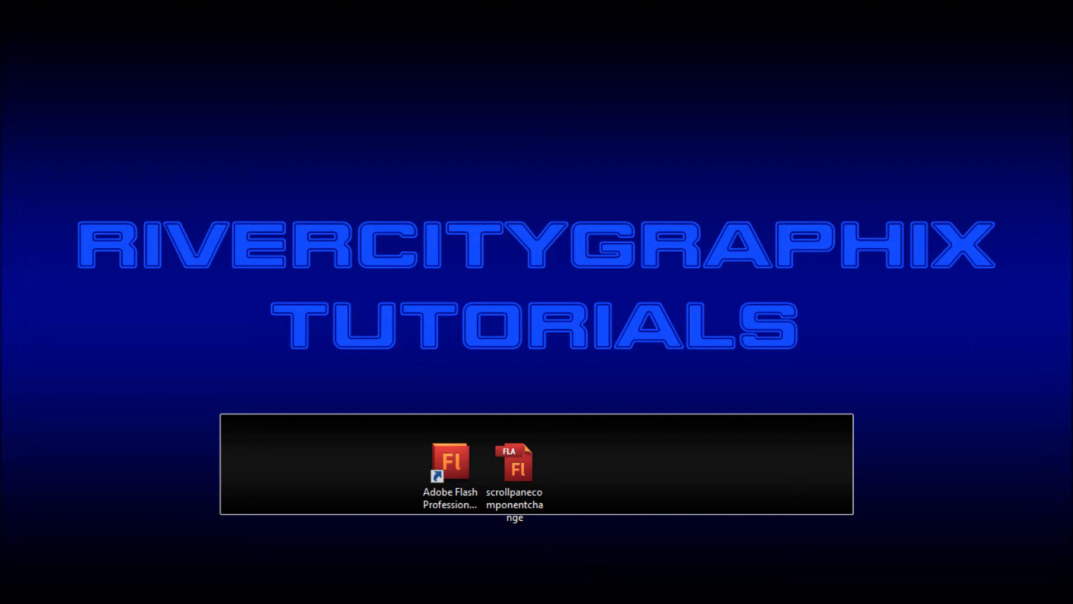
Open the scrollpane FLA and run Test Movie from the Control menu
double_click(517, 461)
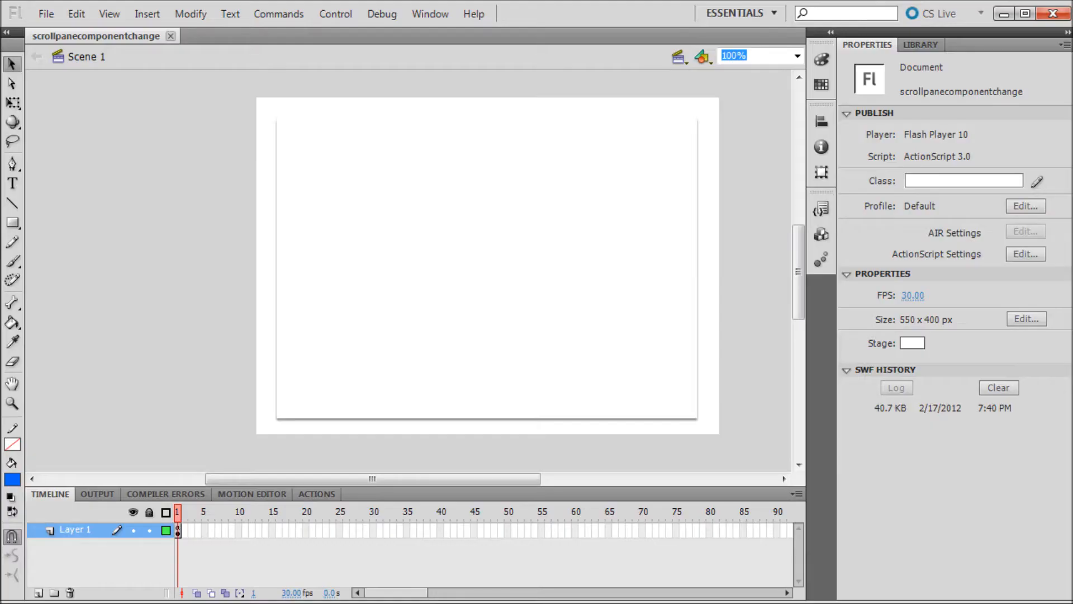
click(336, 14)
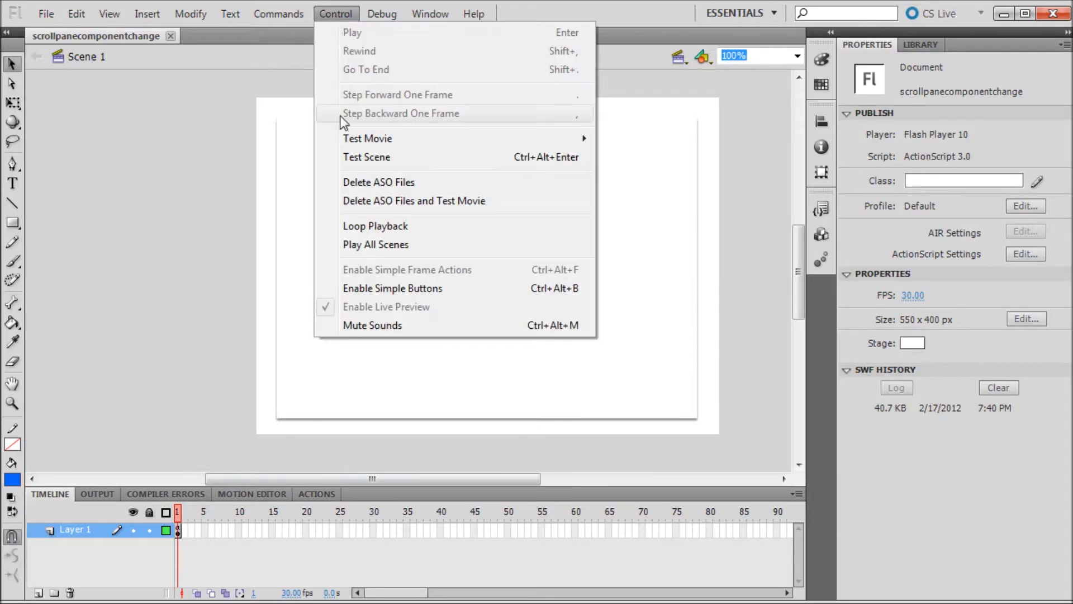
click(367, 139)
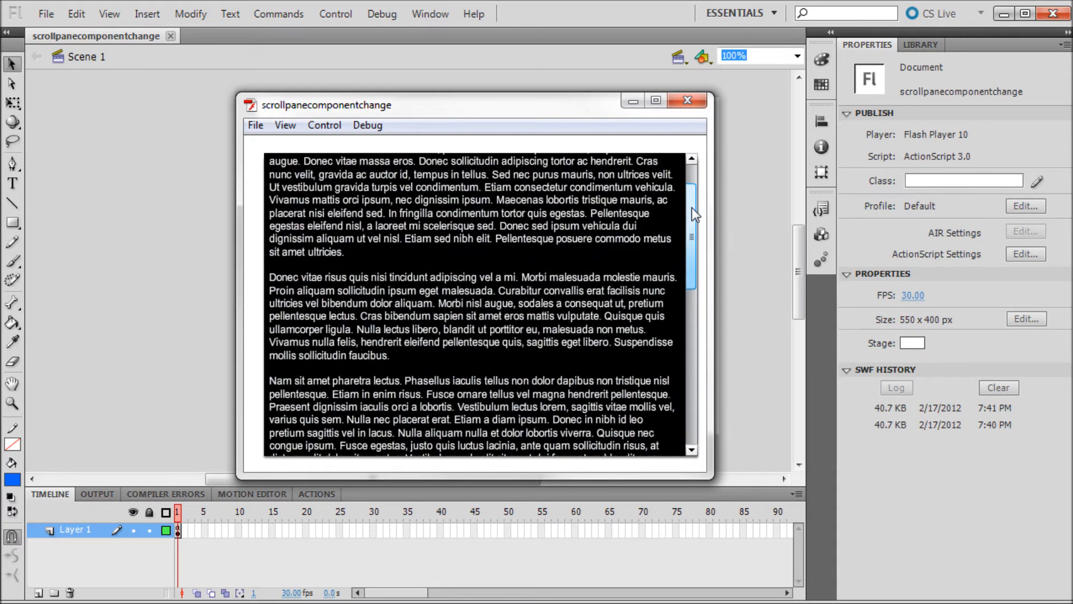
Scroll the text in the SWF preview window, then close it
drag(691, 213, 691, 233)
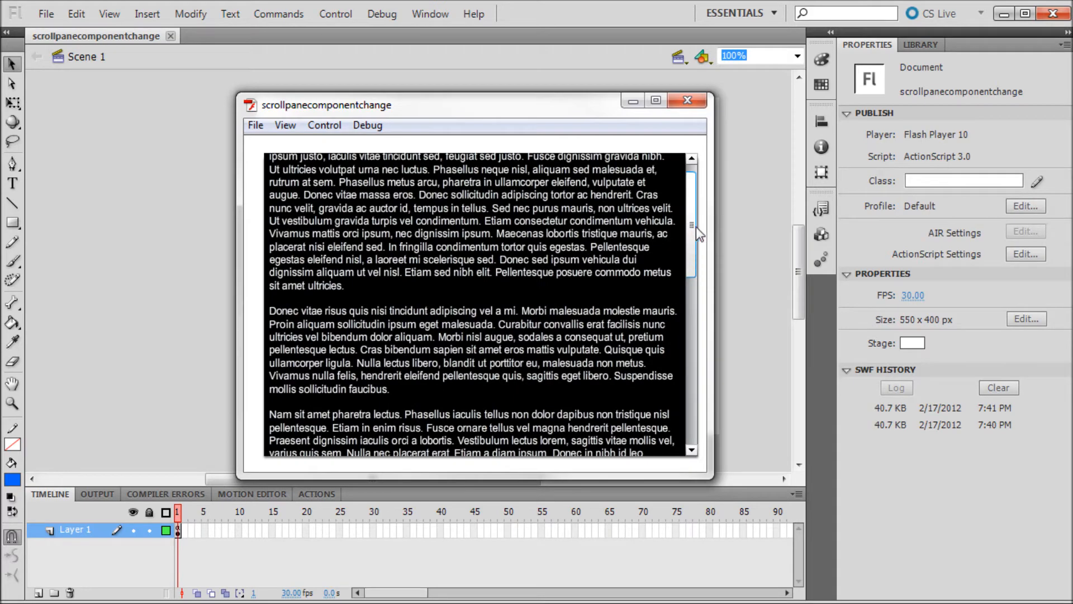
drag(691, 226, 691, 343)
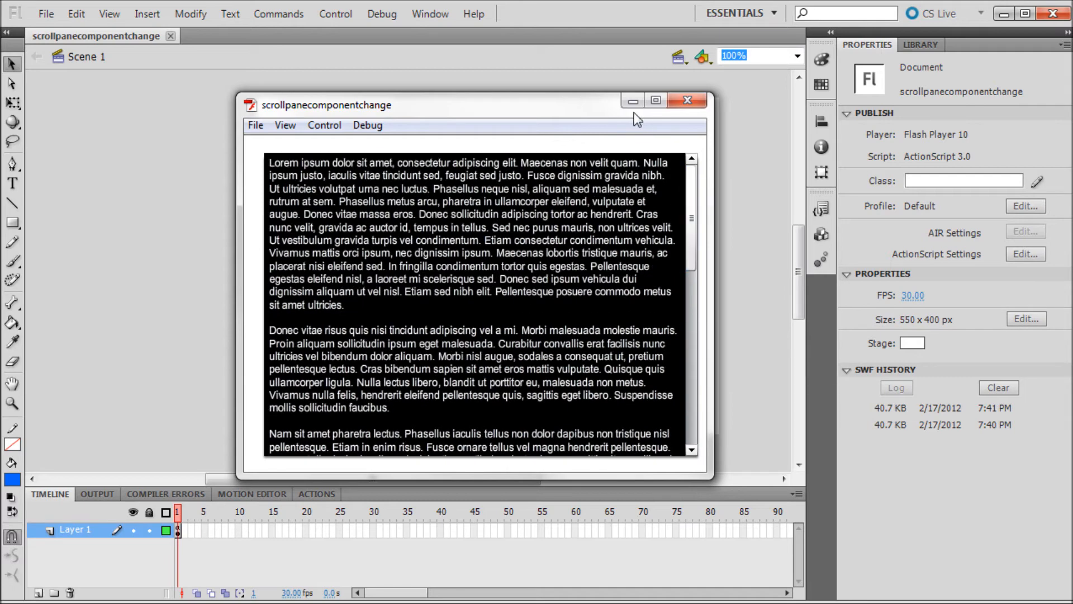
mouse_move(679, 250)
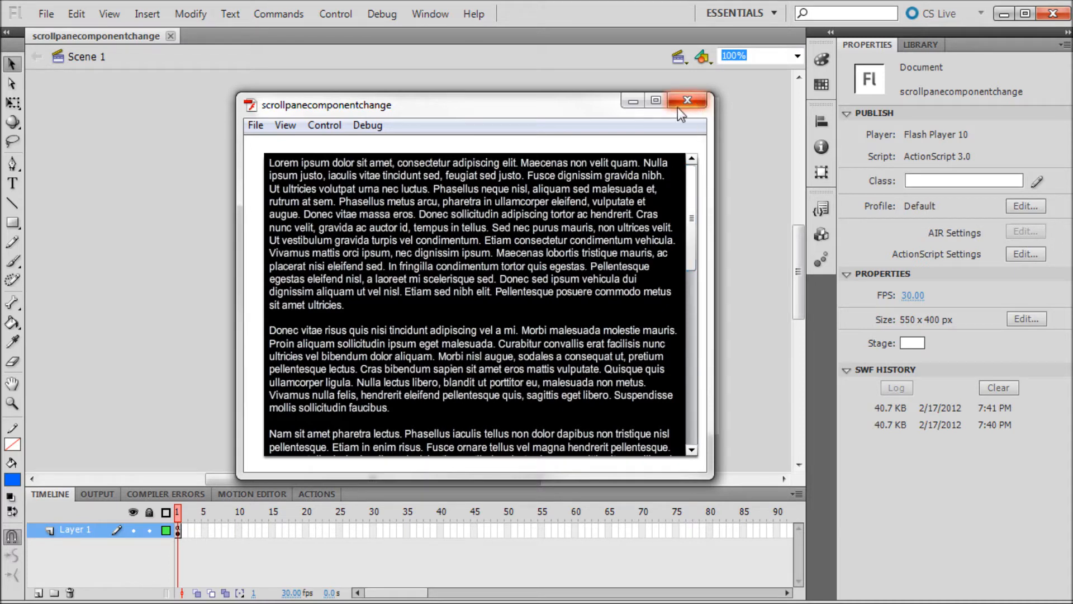
click(687, 101)
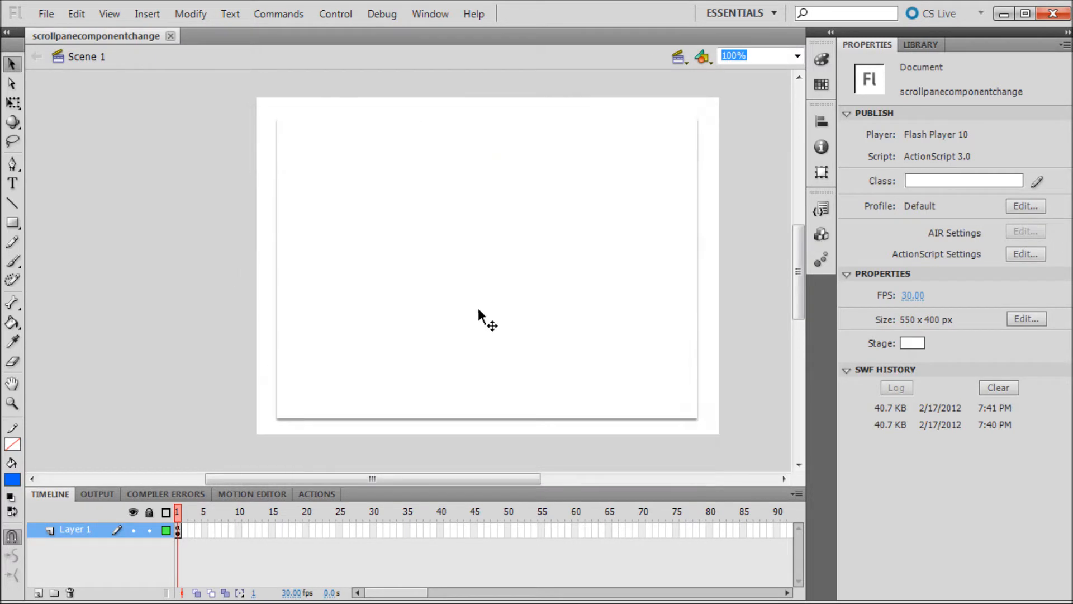
mouse_move(159, 196)
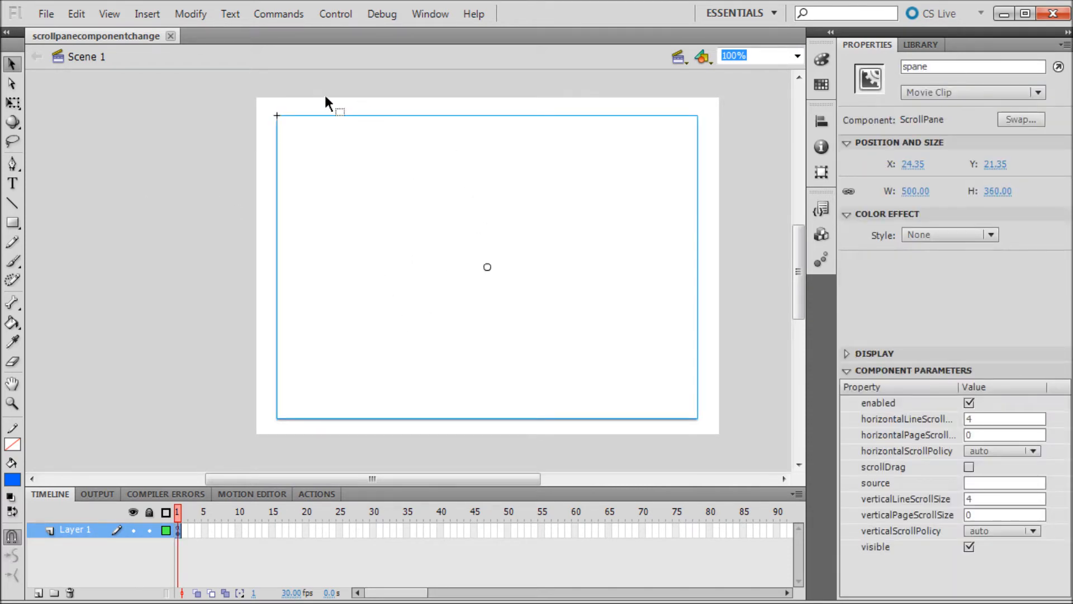
mouse_move(409, 108)
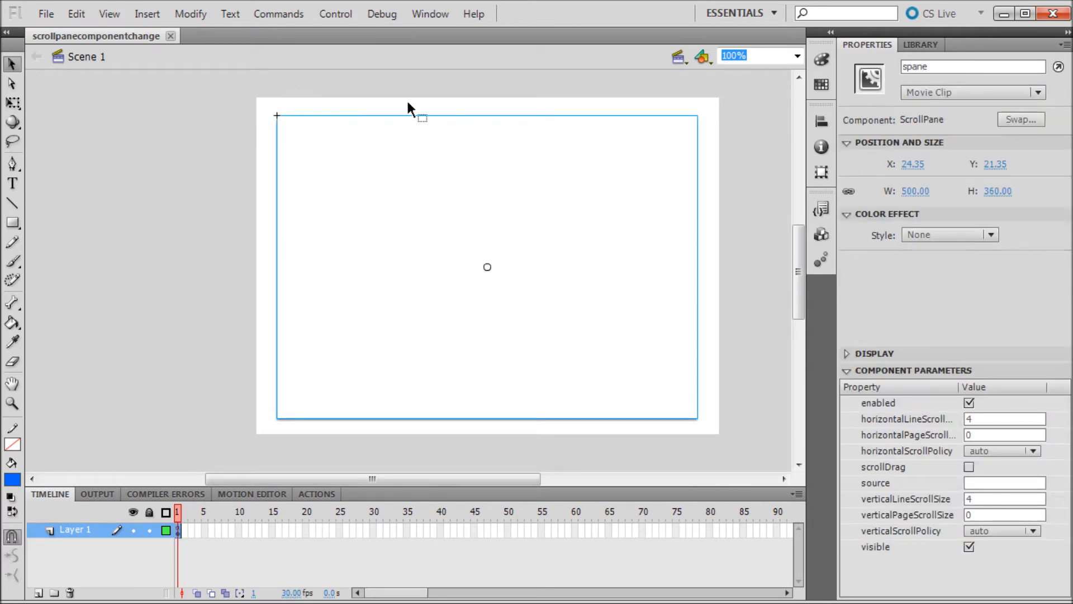
mouse_move(343, 216)
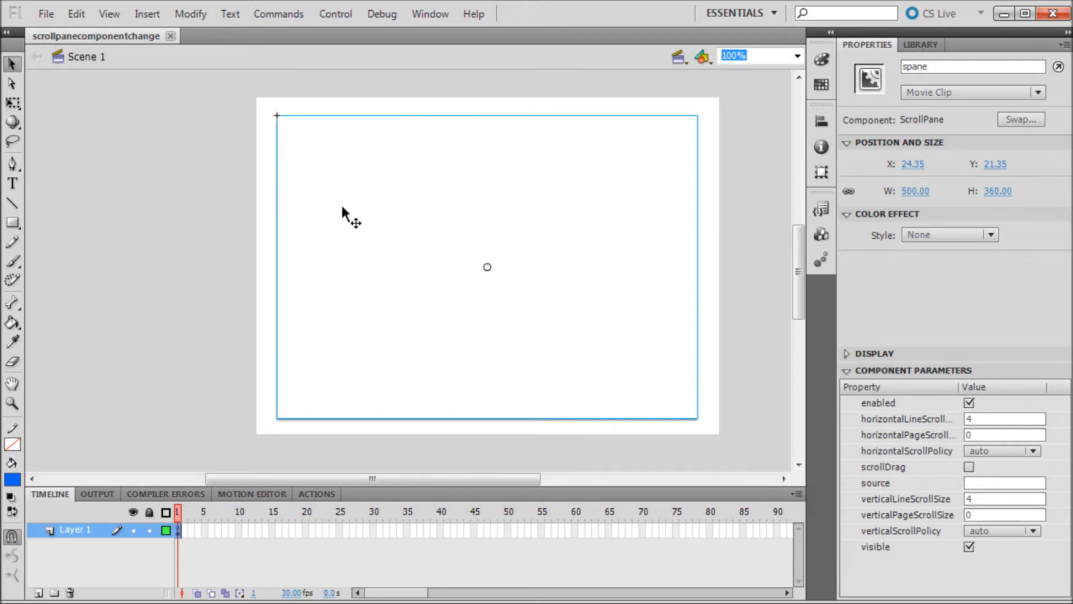
Enter the ScrollPane component and select its Disabled Skin and ScrollBar Skins graphics
double_click(487, 266)
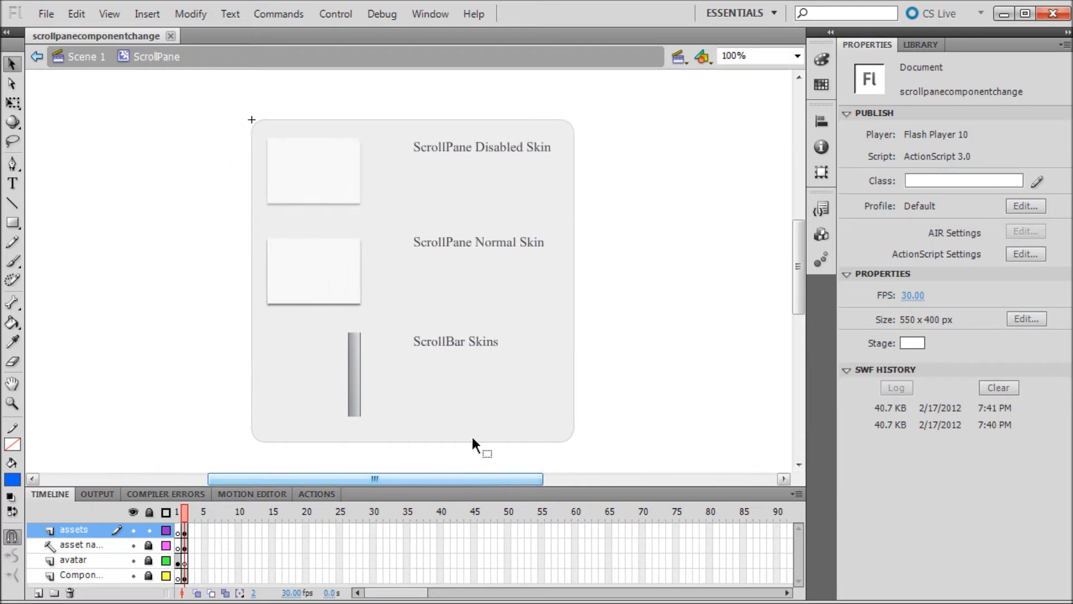
click(313, 170)
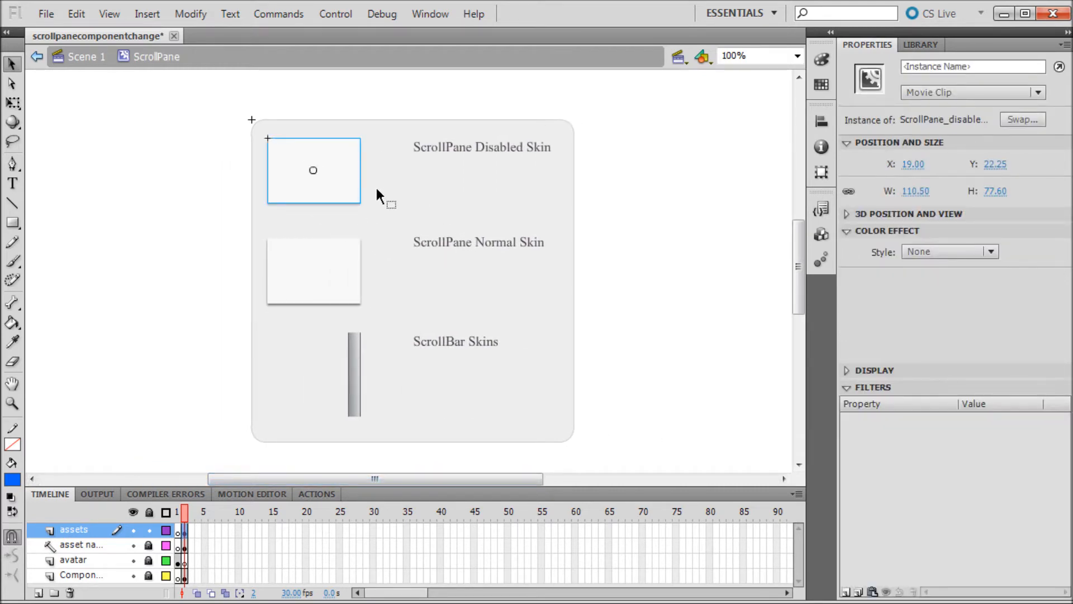
mouse_move(320, 275)
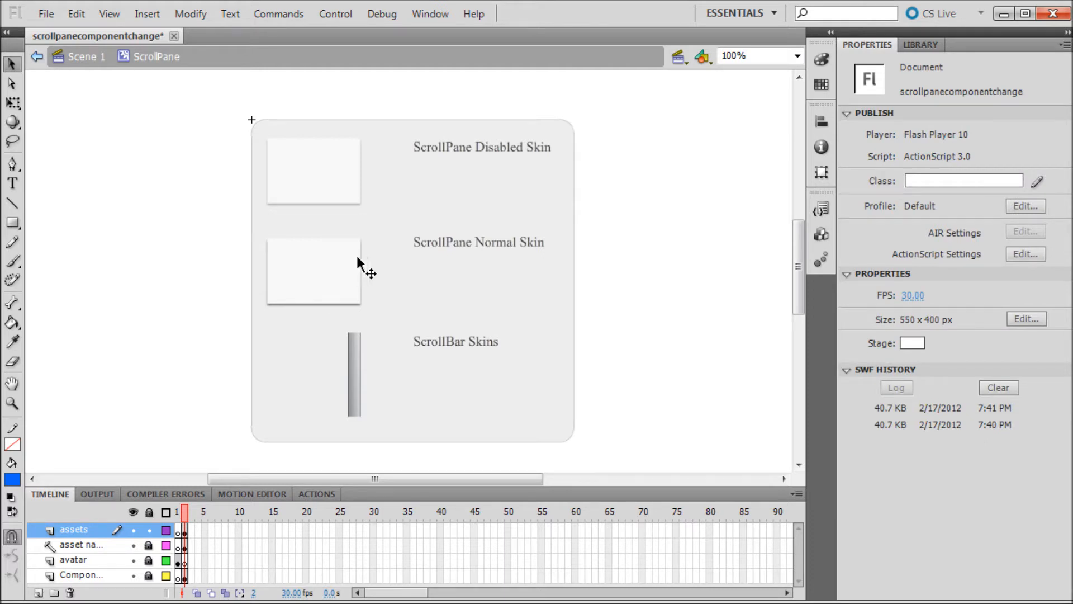
mouse_move(356, 394)
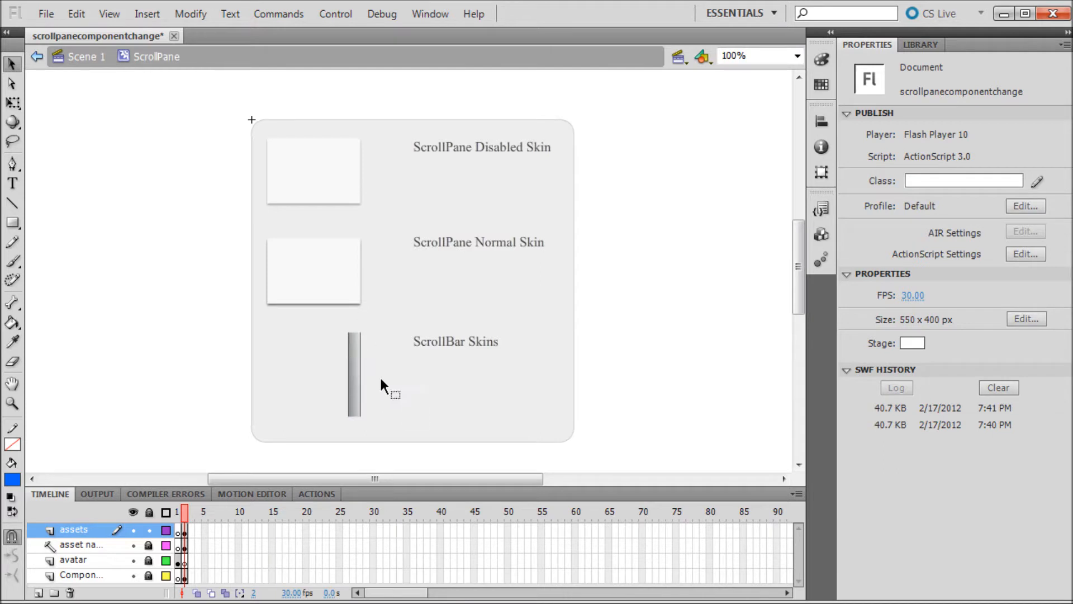
click(352, 376)
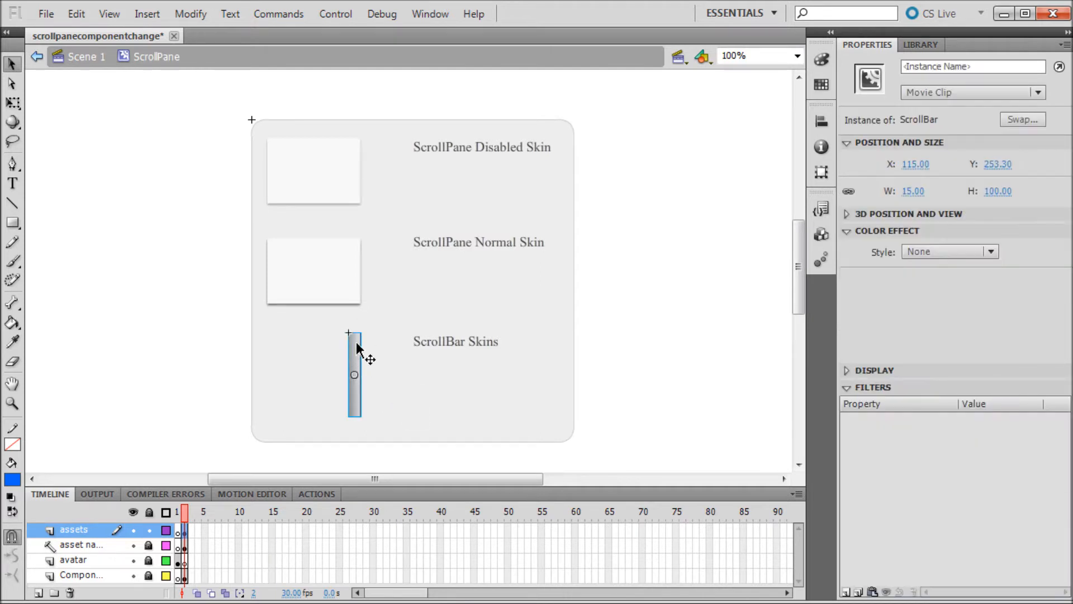
Enter the ScrollBar Skins symbol and run another Test Movie in Flash Professional
double_click(351, 376)
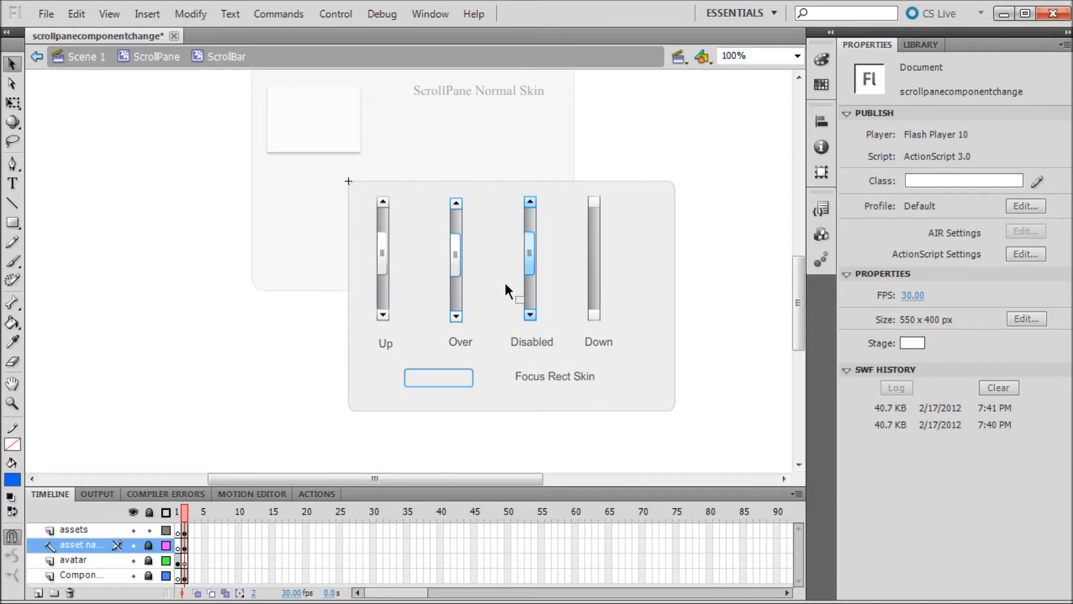
mouse_move(534, 279)
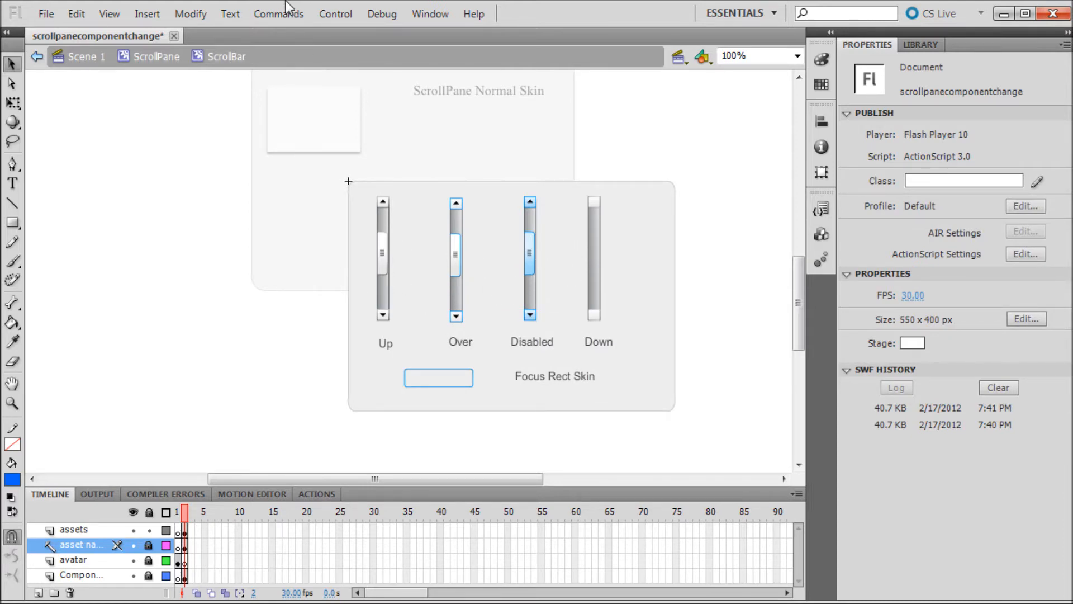
click(335, 14)
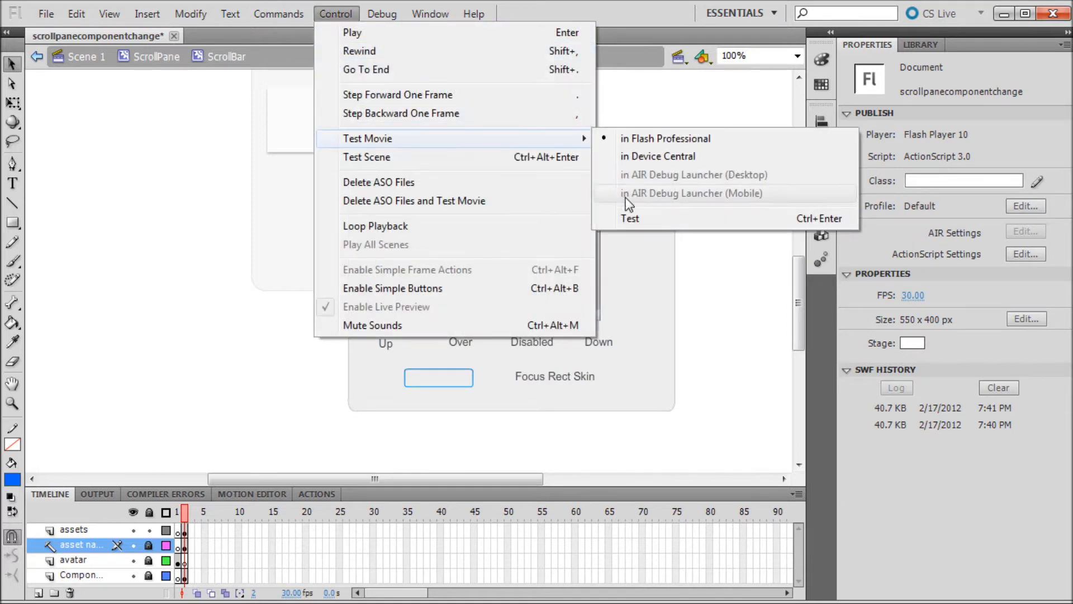
click(665, 138)
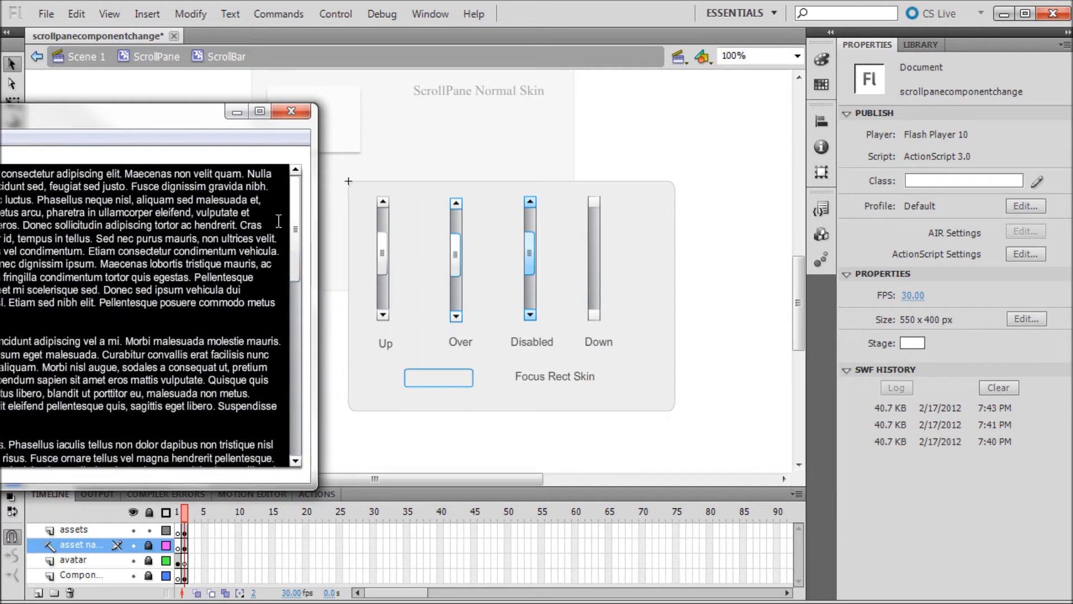
mouse_move(257, 239)
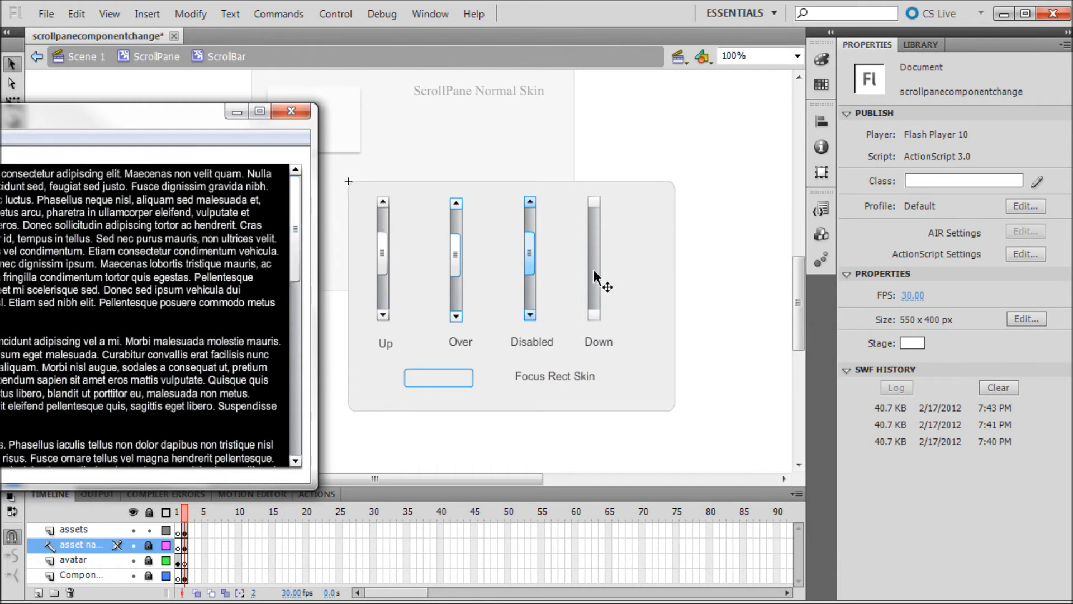
mouse_move(308, 231)
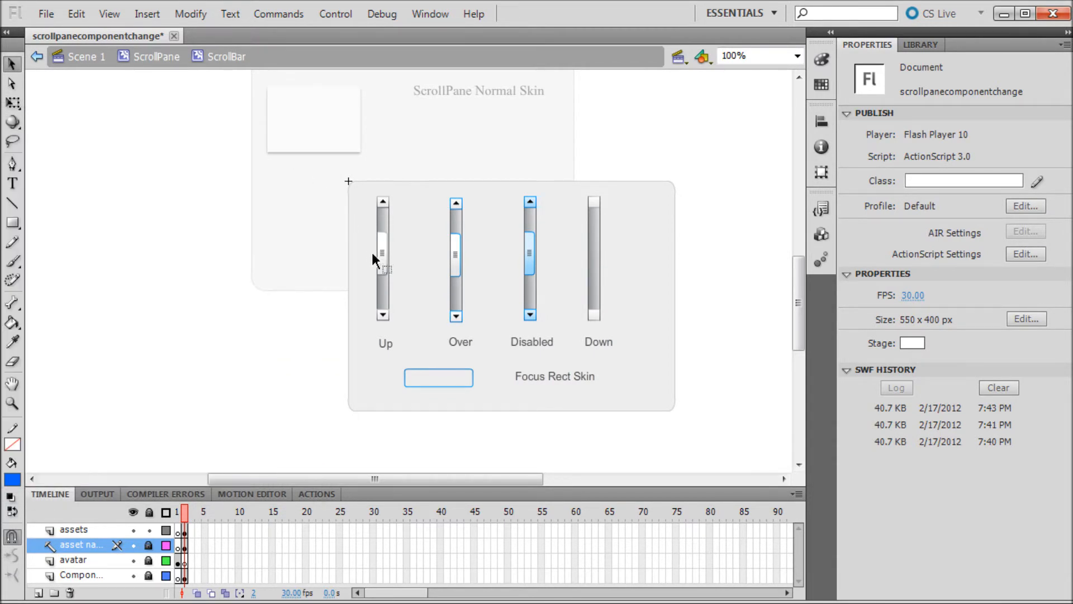
Select the Up-state scroll thumb at 200% and remove its grip lines
click(383, 253)
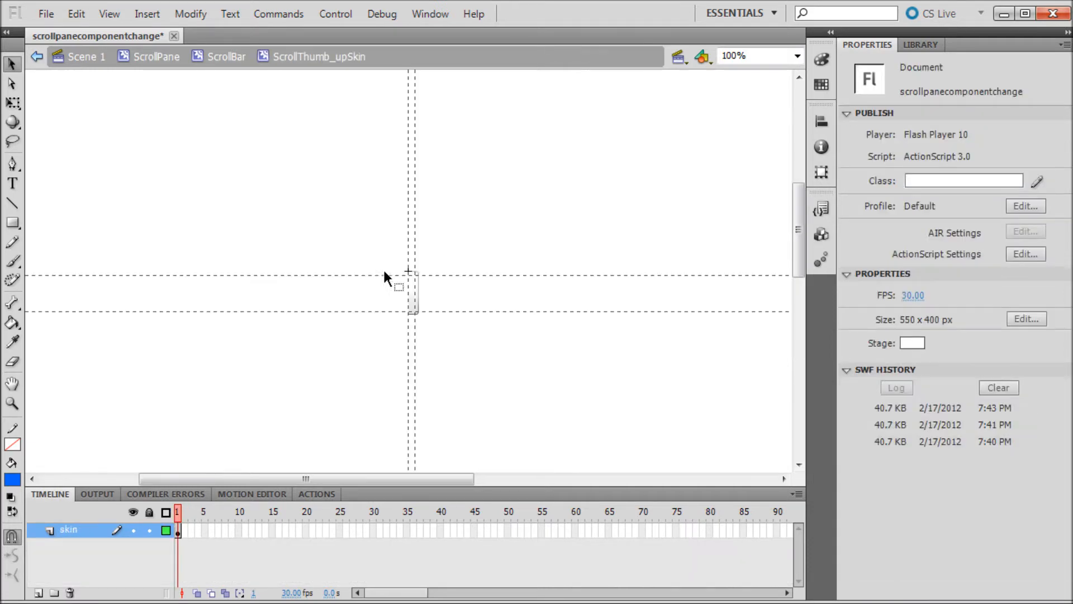
mouse_move(221, 83)
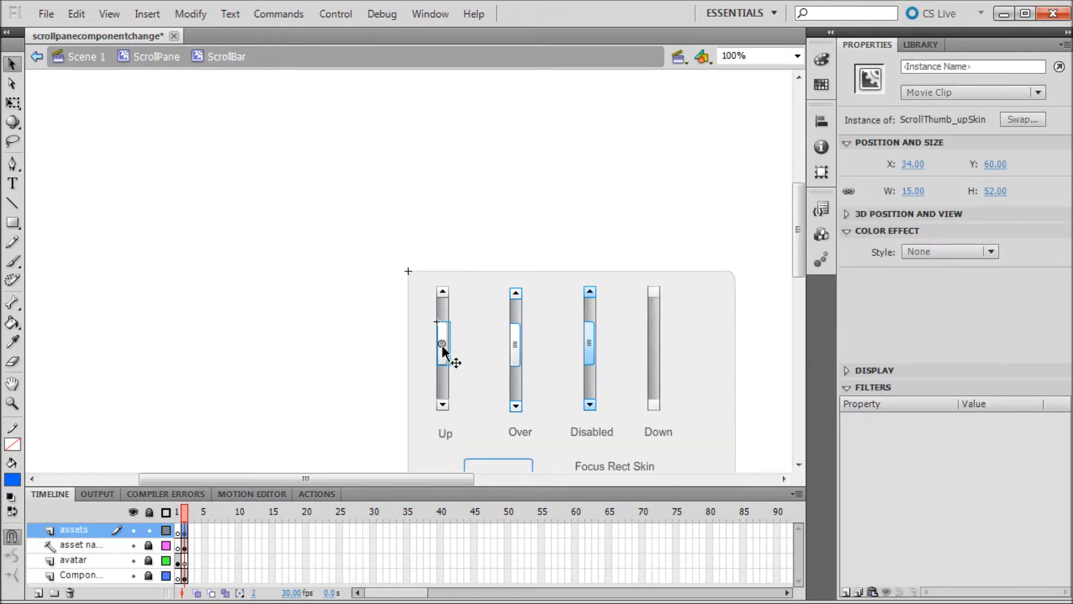
click(794, 56)
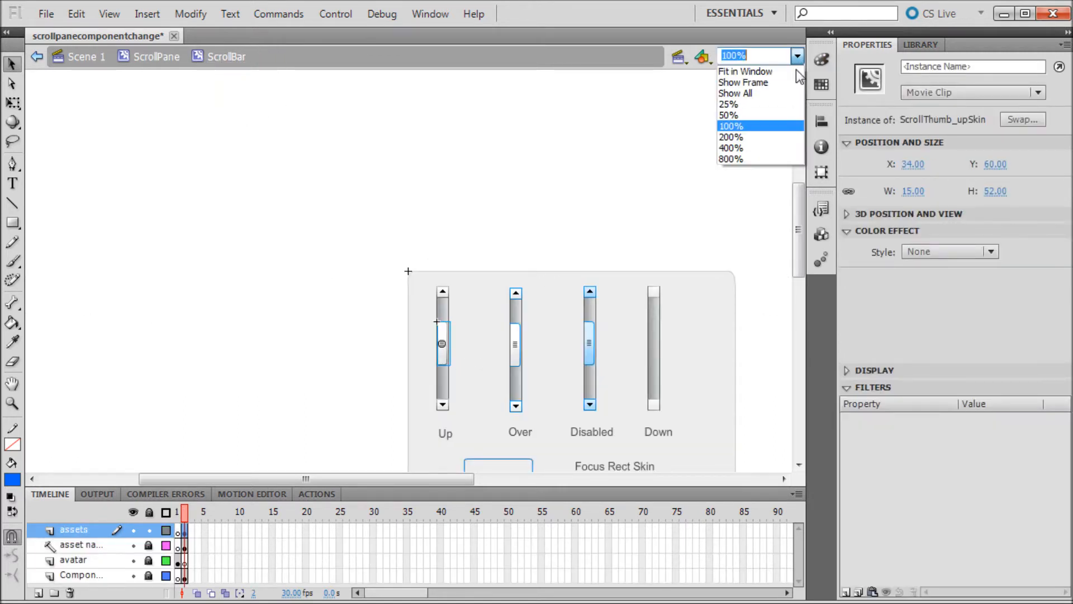
click(731, 148)
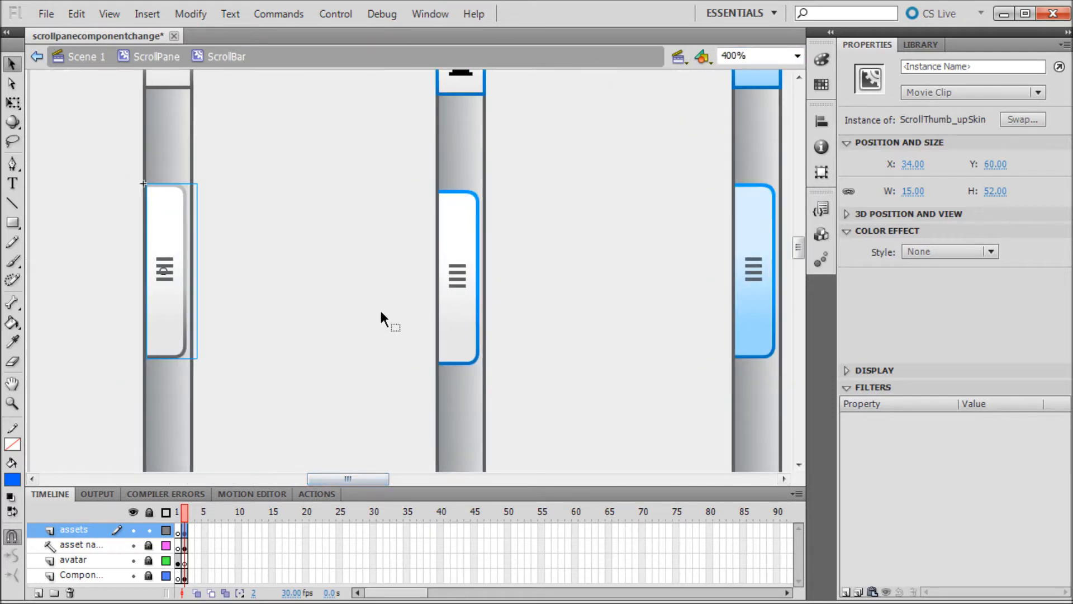
click(164, 272)
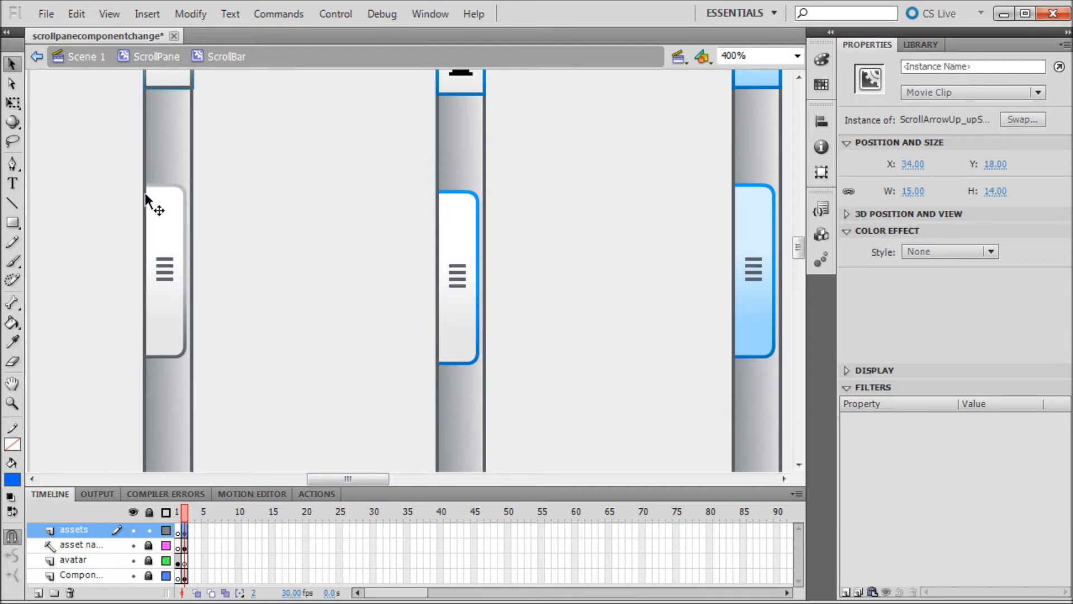
click(165, 271)
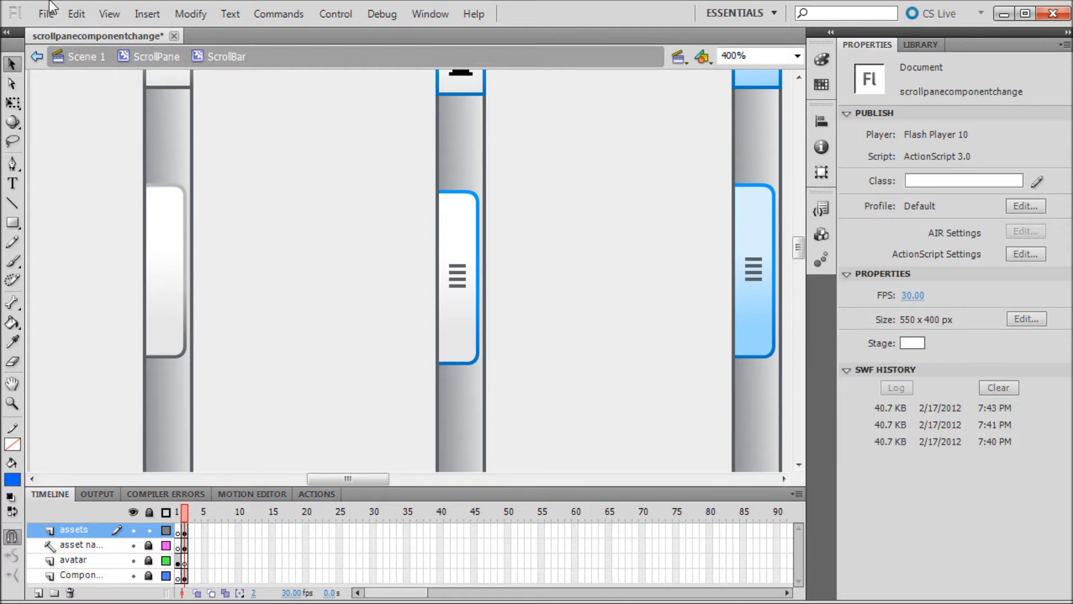
Enter ScrollBar_thumbIcon and draw a small black rectangle bar with the Rectangle Tool
click(164, 272)
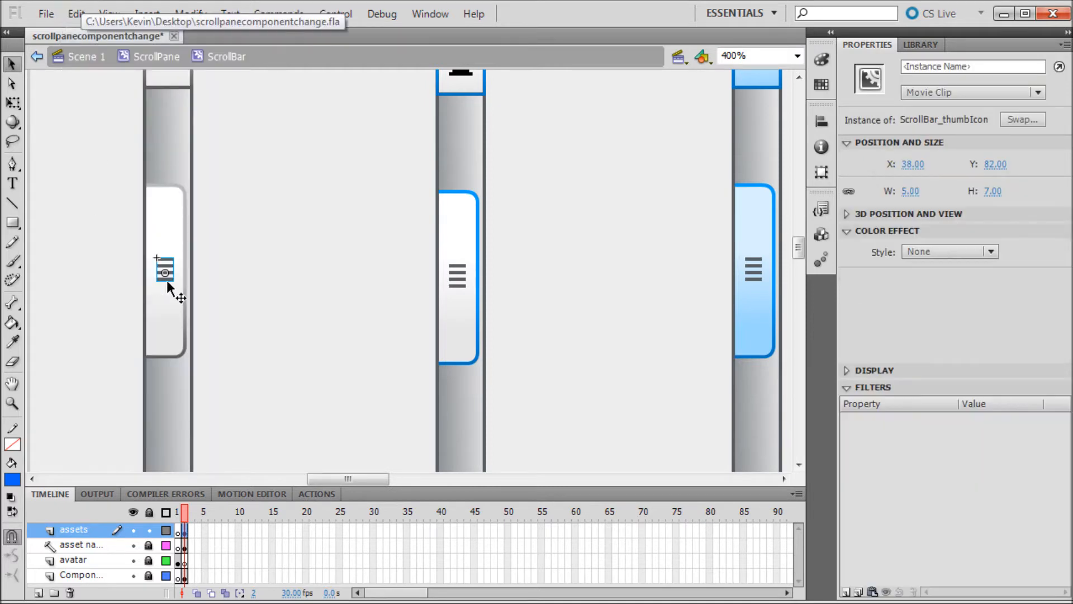
double_click(164, 272)
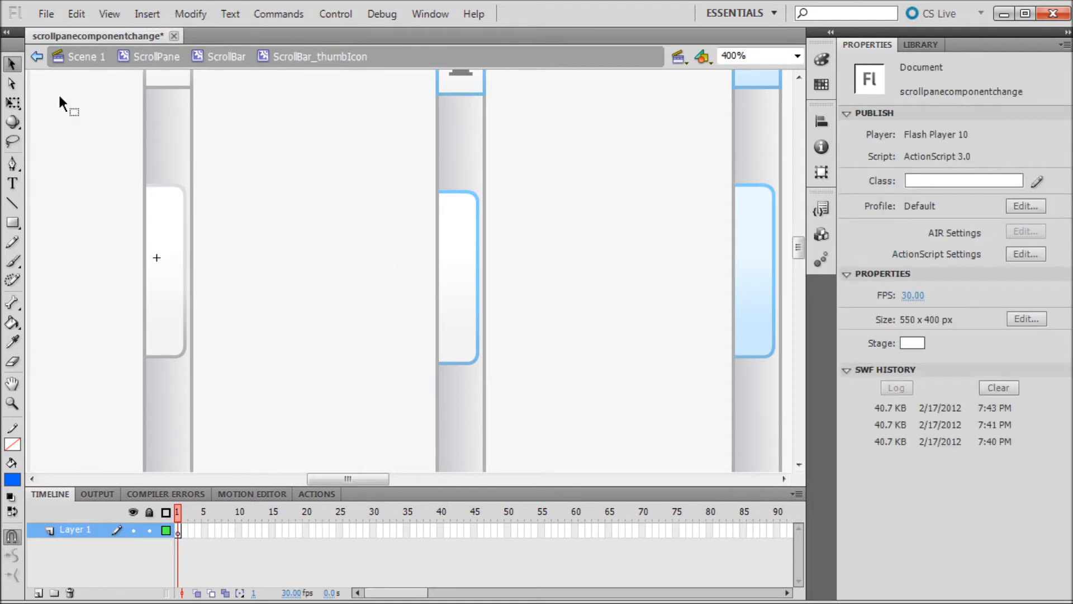
click(10, 220)
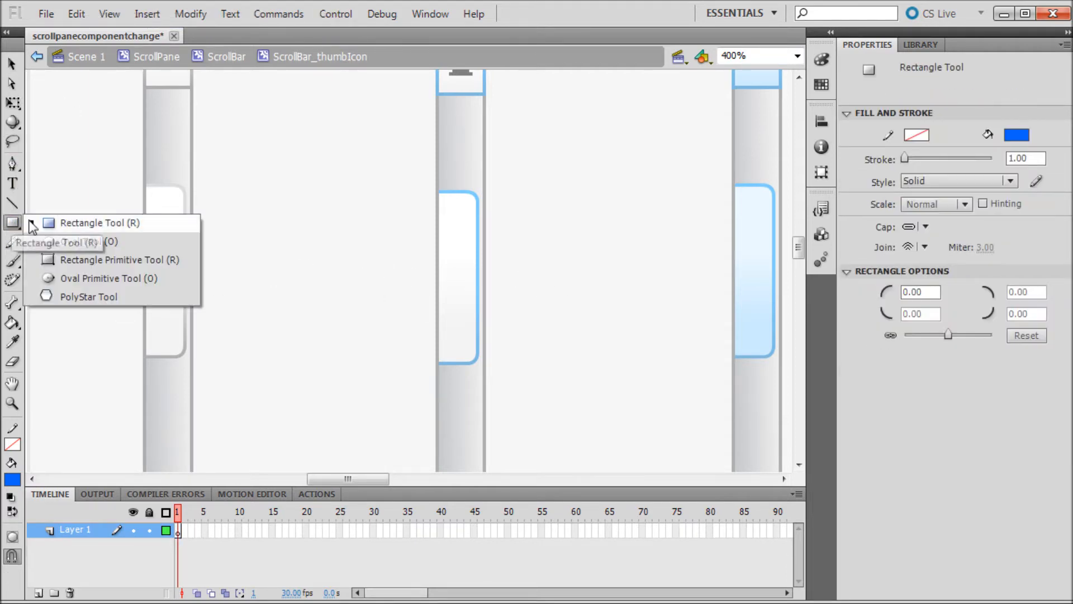
click(1015, 134)
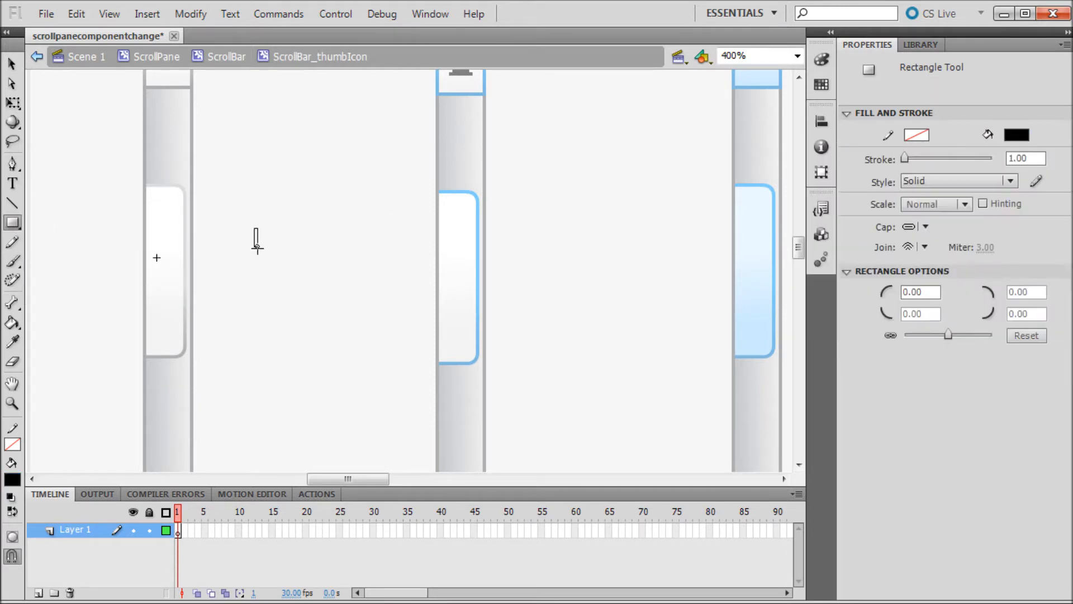
click(8, 65)
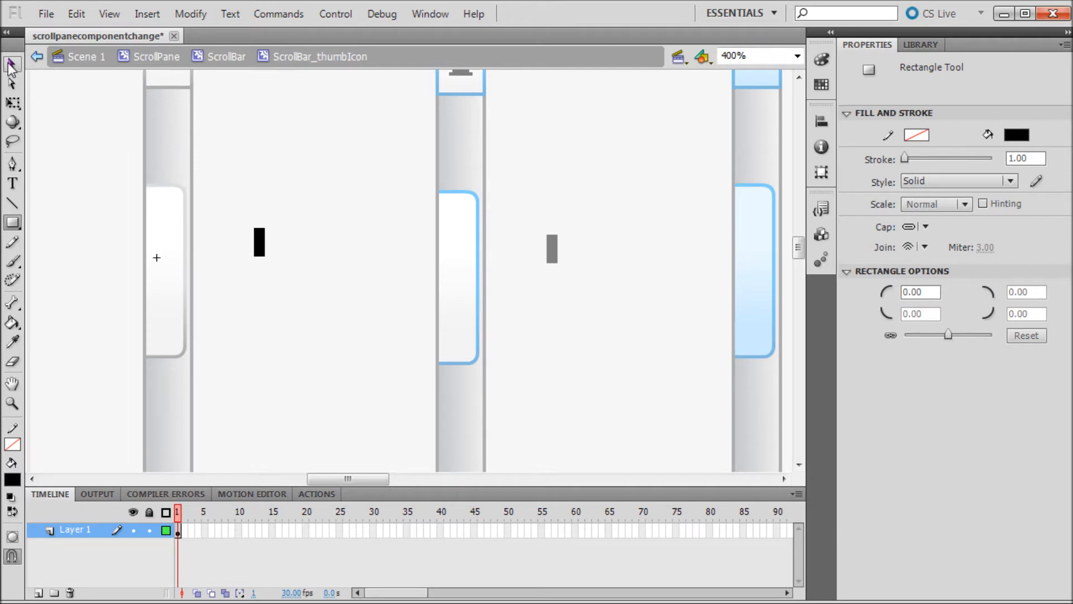
At 800%, move the black bar onto the symbol's registration point
click(260, 243)
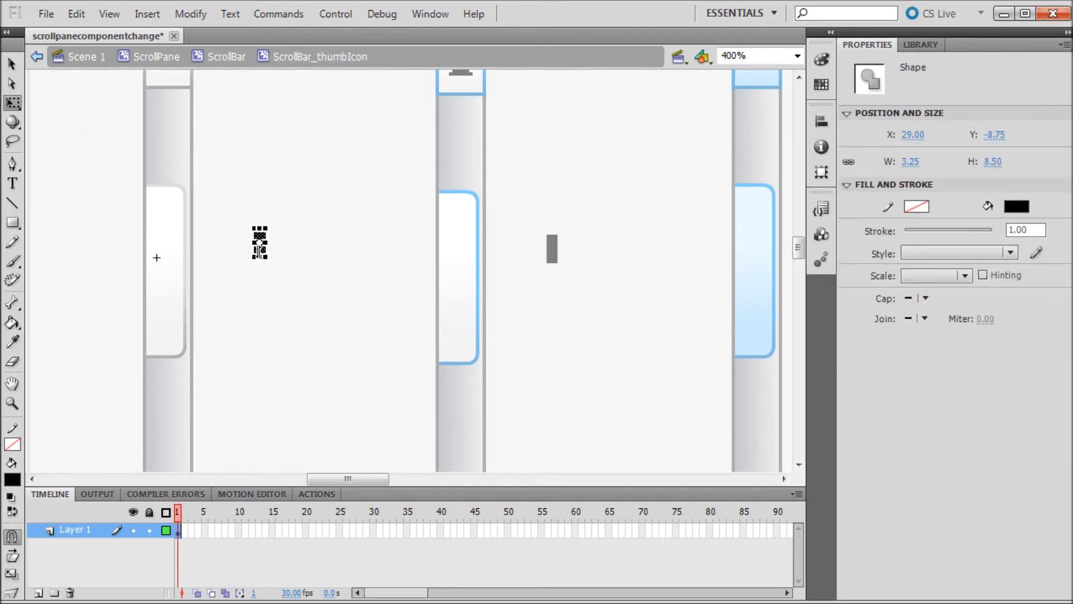
click(794, 55)
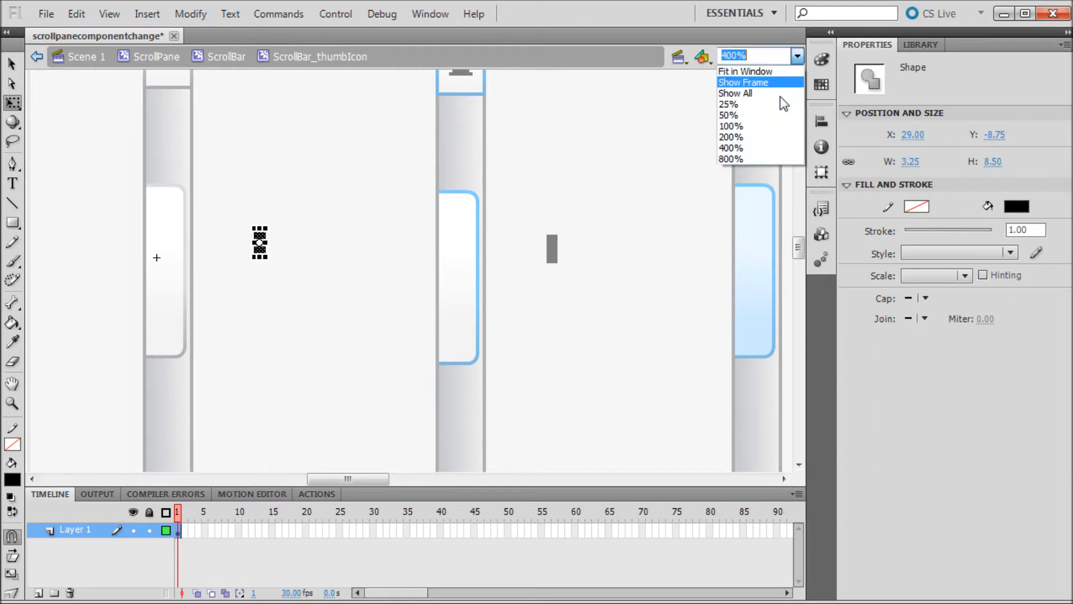
click(729, 159)
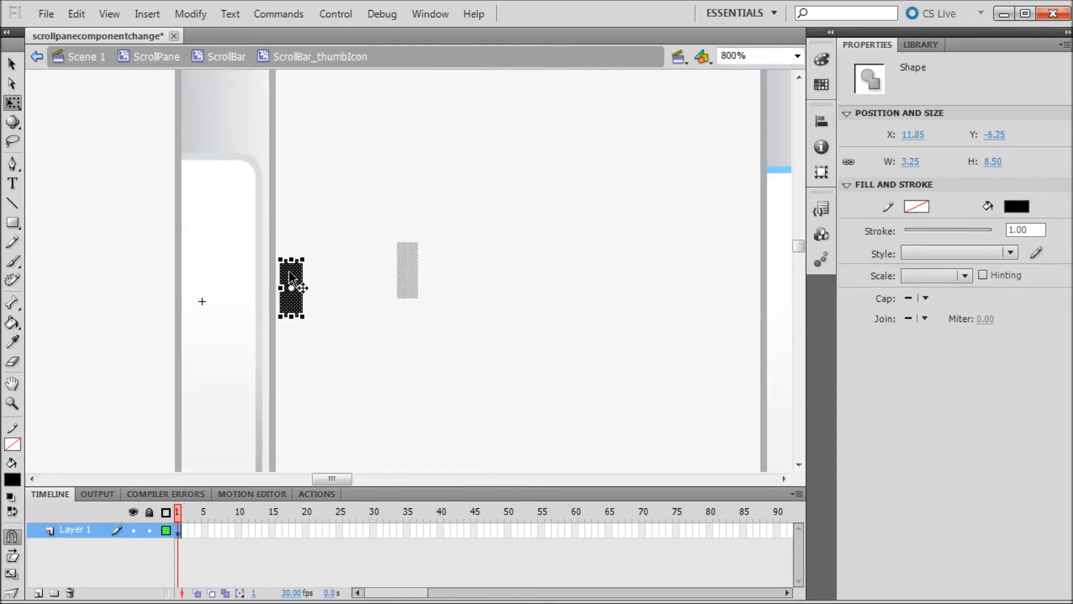
drag(291, 287, 219, 354)
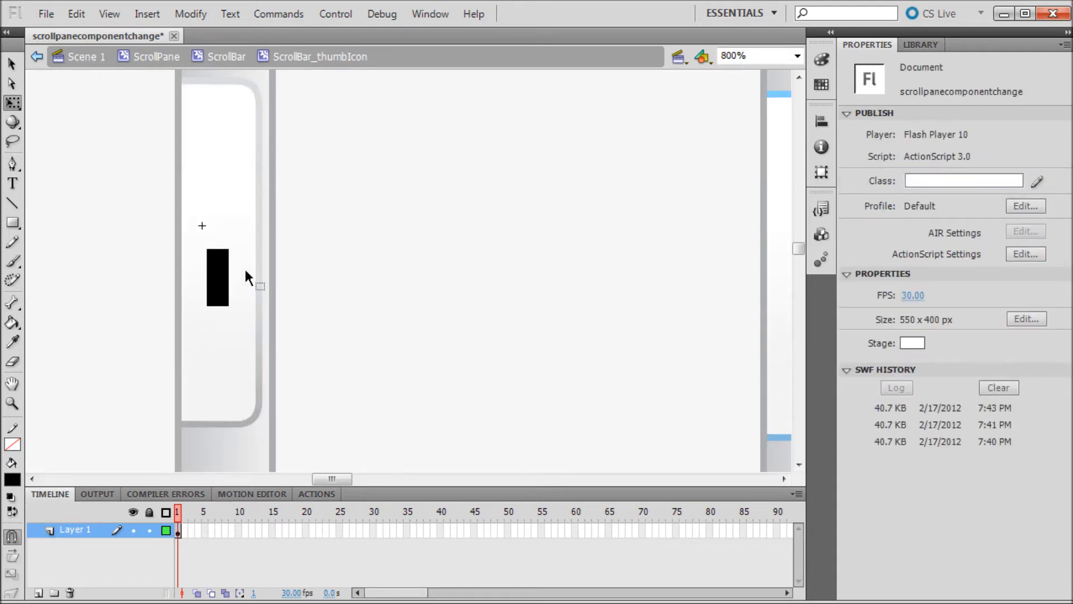
click(219, 279)
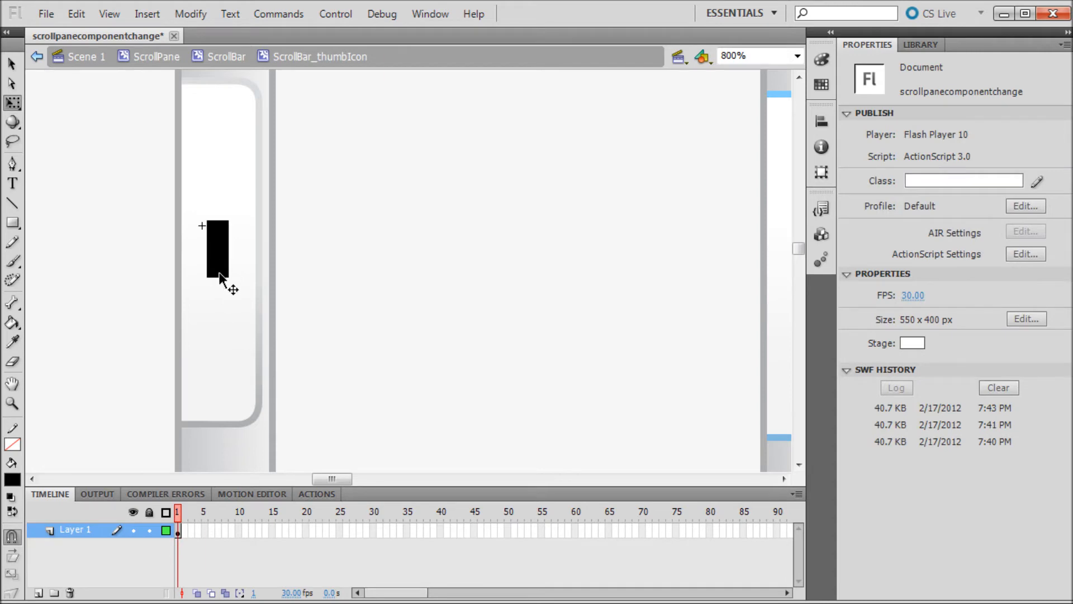
click(219, 258)
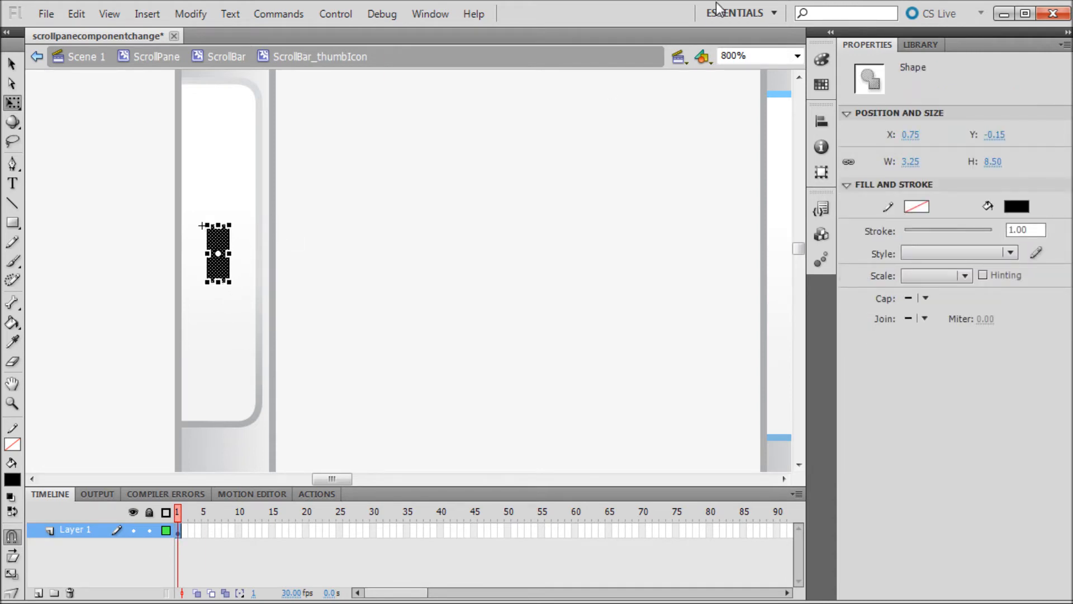
Zoom back out to view all thumb states with the new black bar at 200%
click(796, 56)
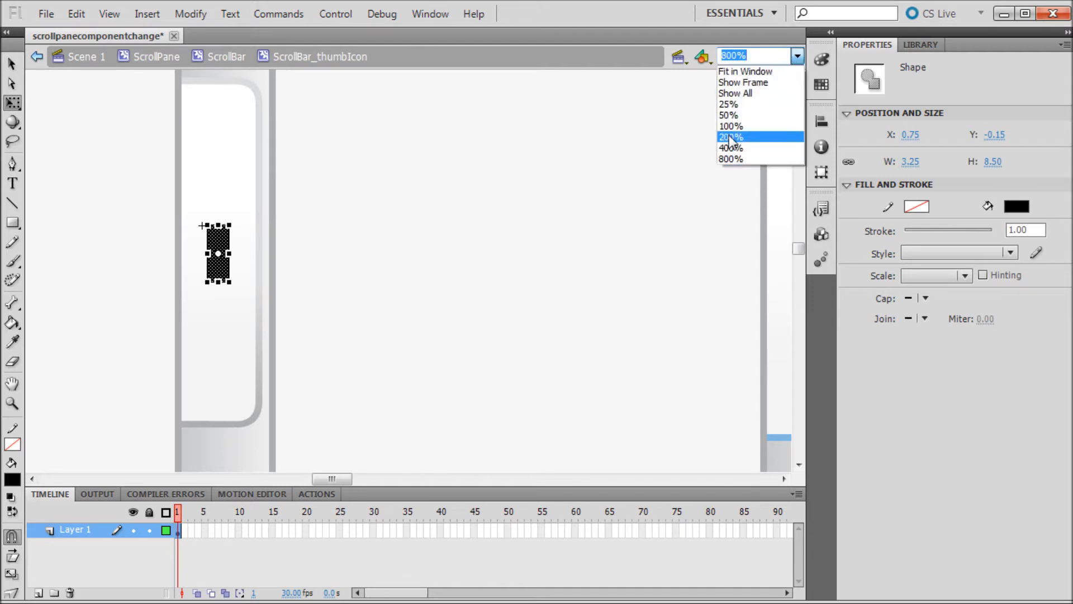
click(732, 125)
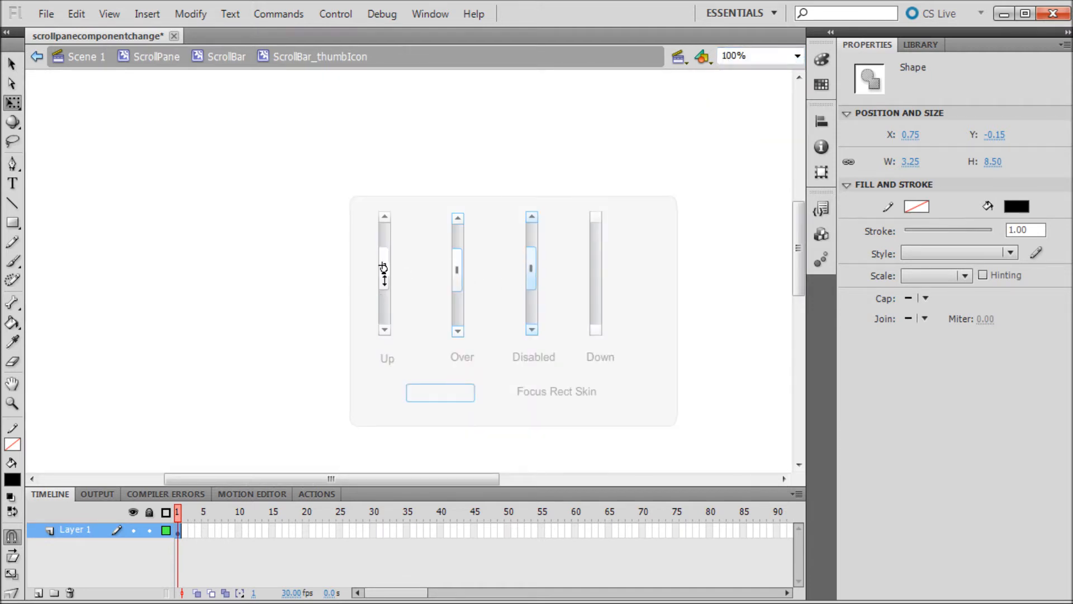
click(793, 55)
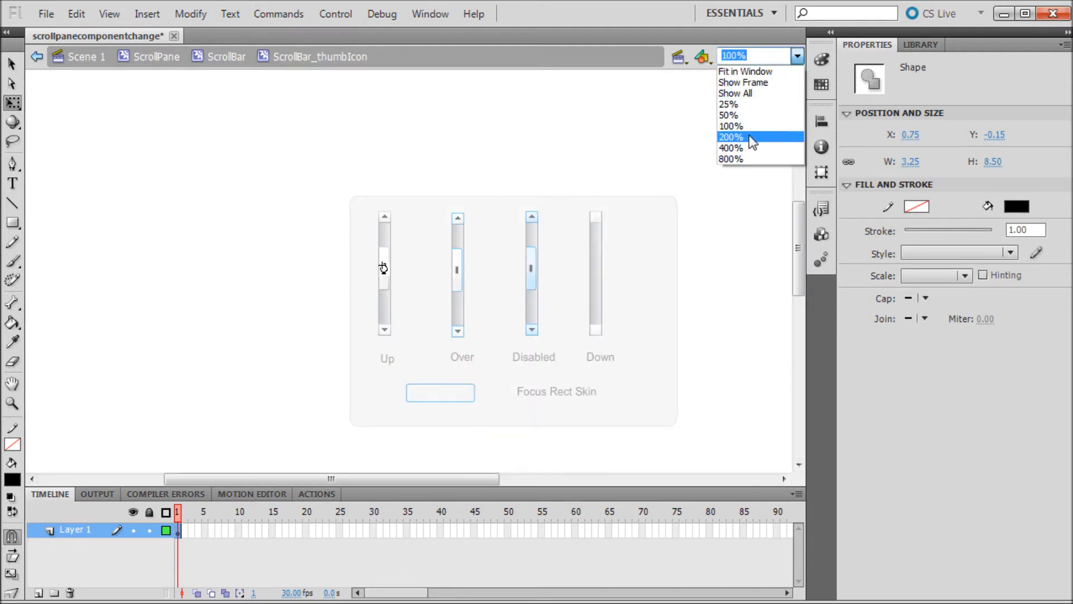
click(731, 147)
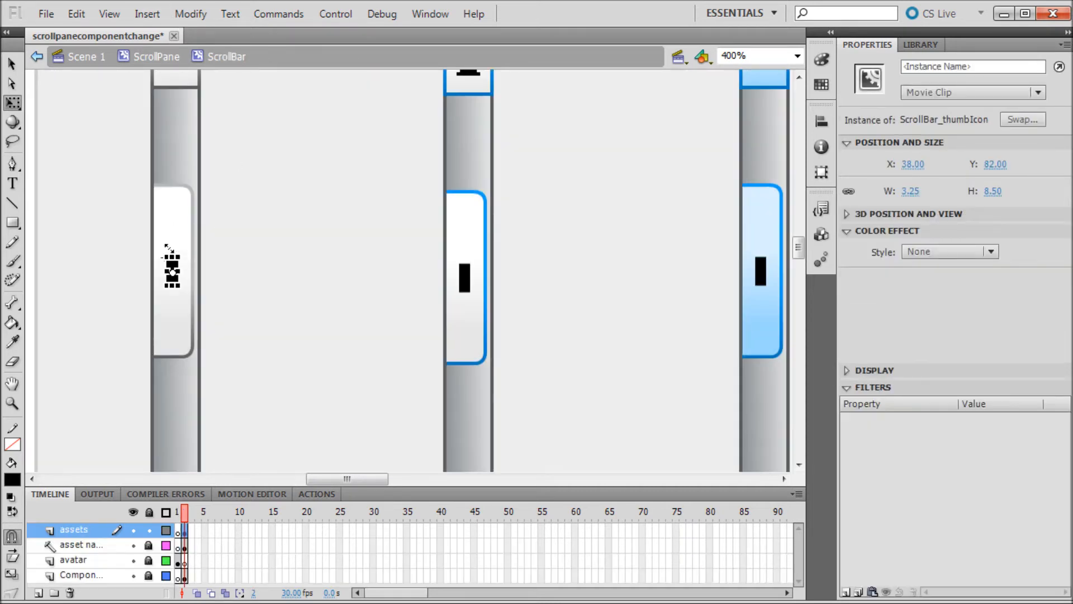
Enter ScrollThumb_upSkin's group and set the thumb shape's fill colour to blue
click(172, 275)
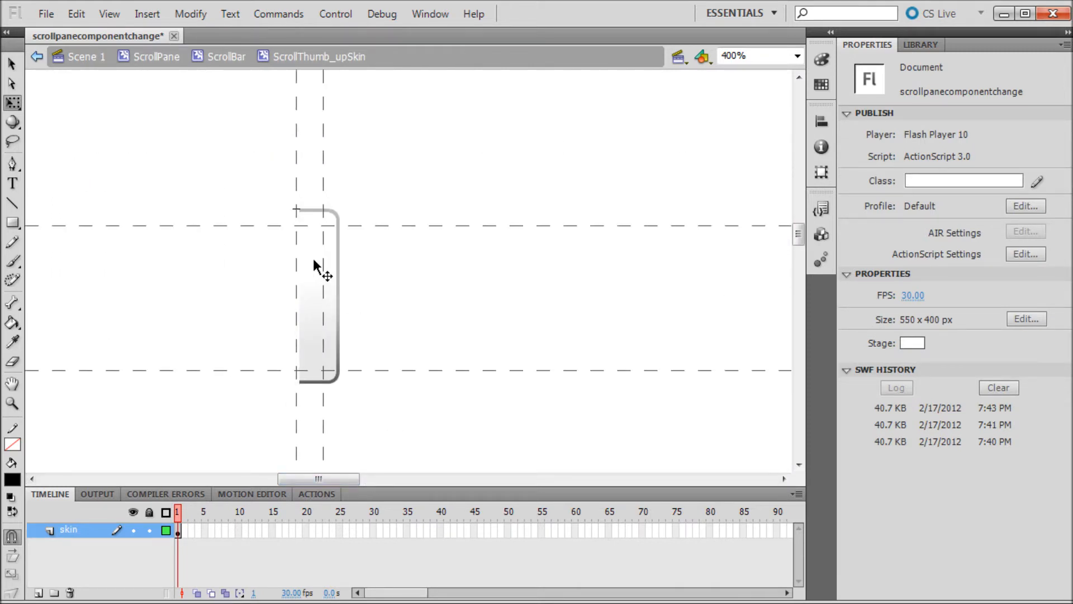
click(317, 296)
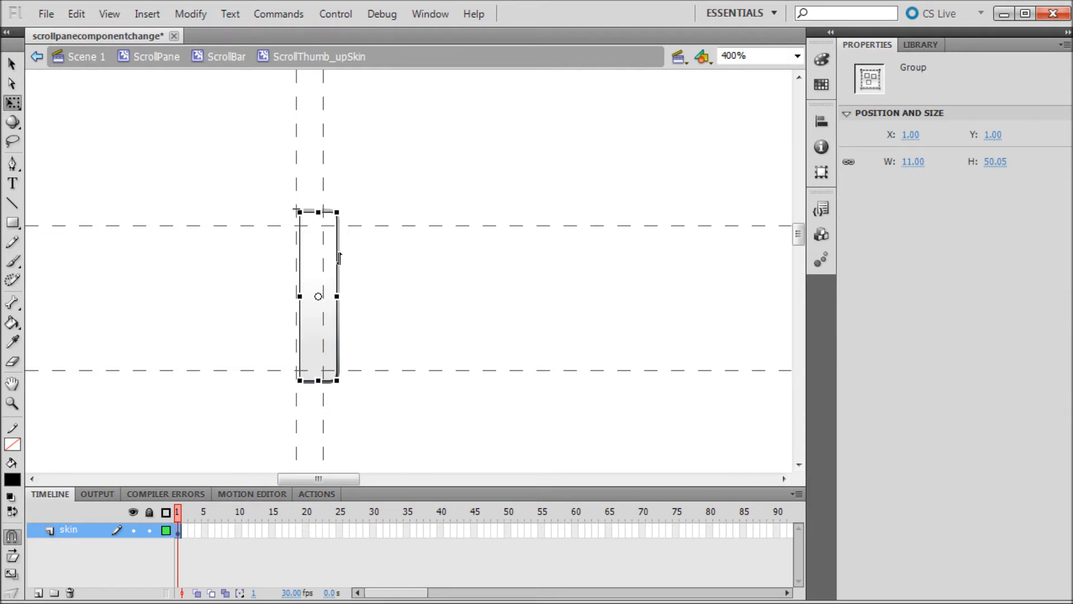
double_click(317, 296)
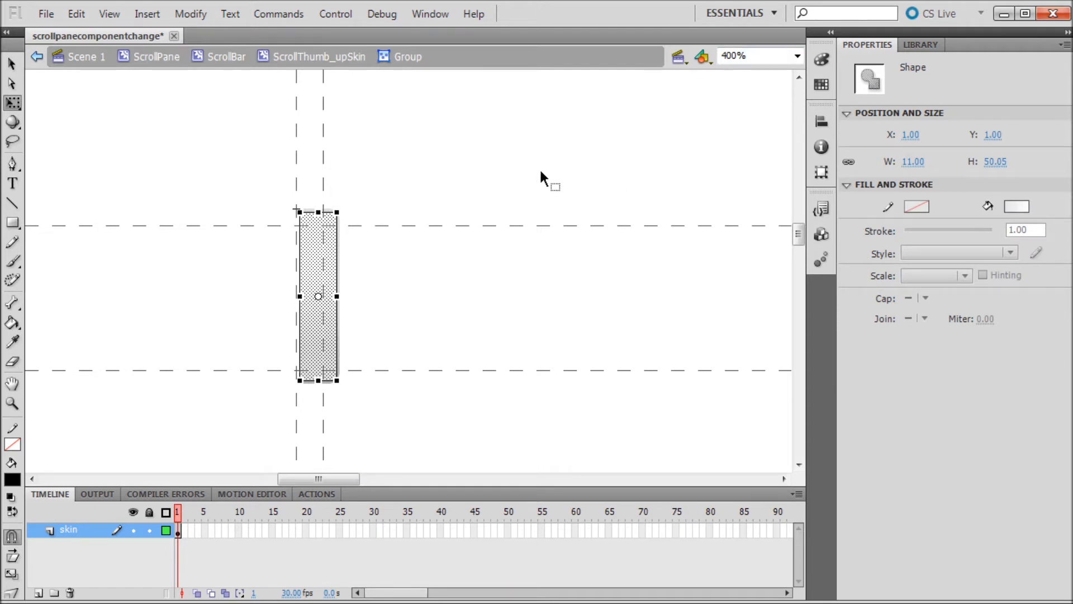
mouse_move(403, 167)
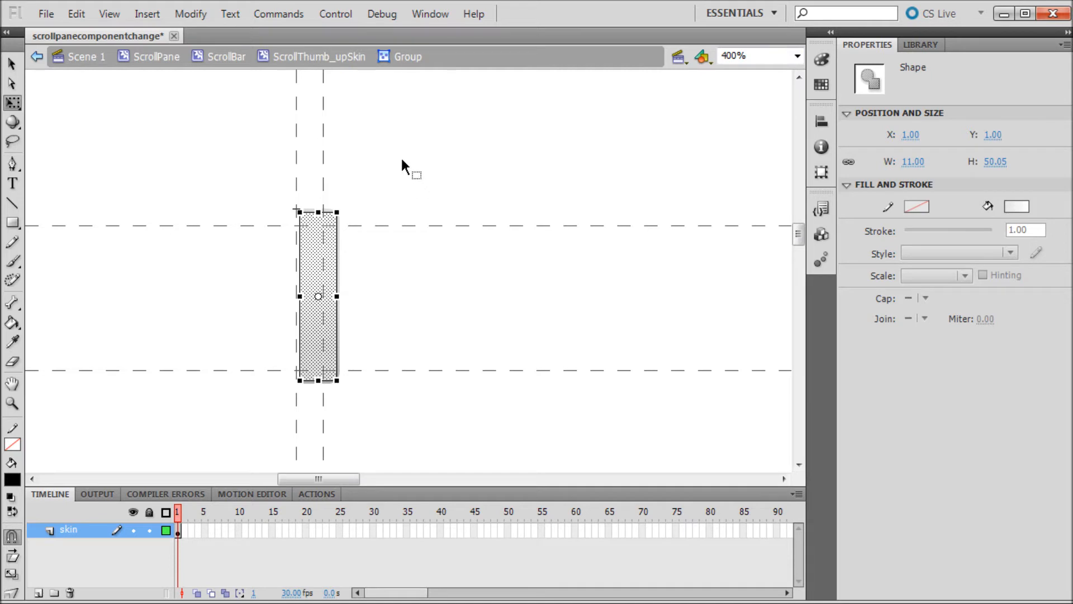
mouse_move(506, 164)
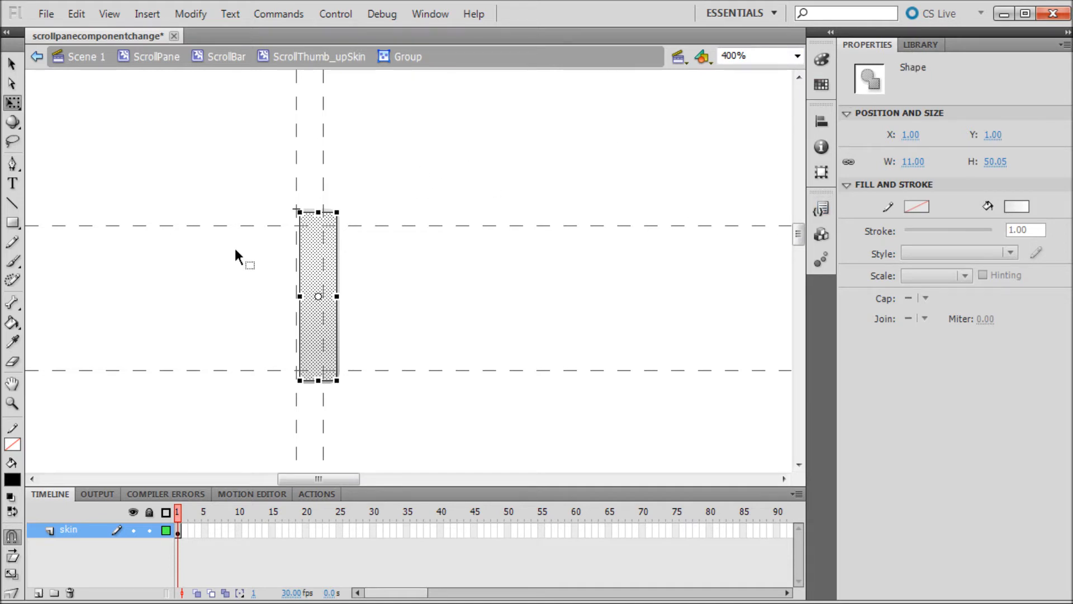
mouse_move(750, 192)
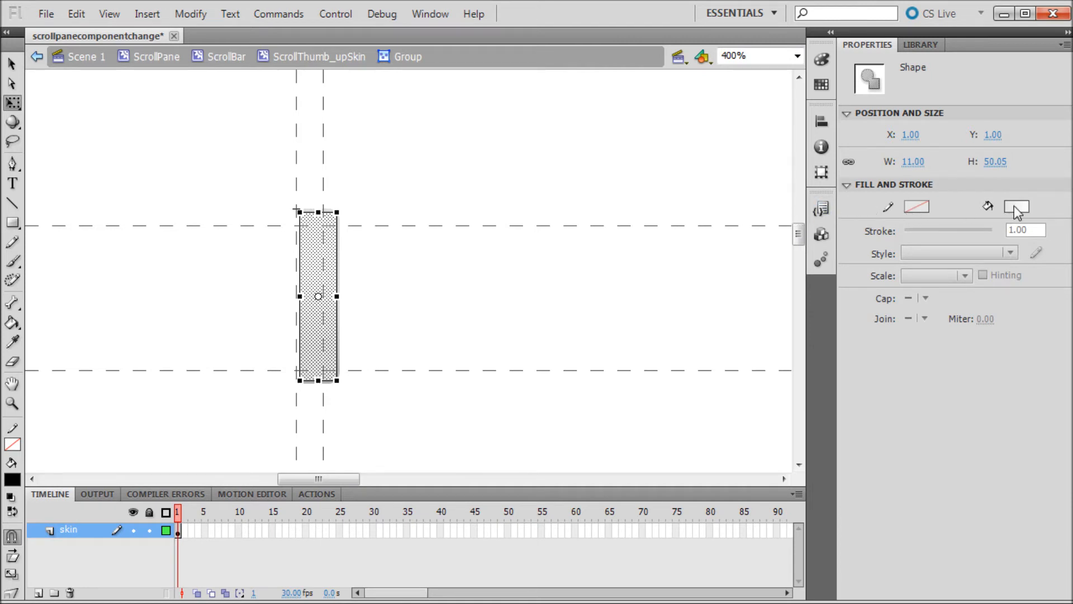
click(1016, 207)
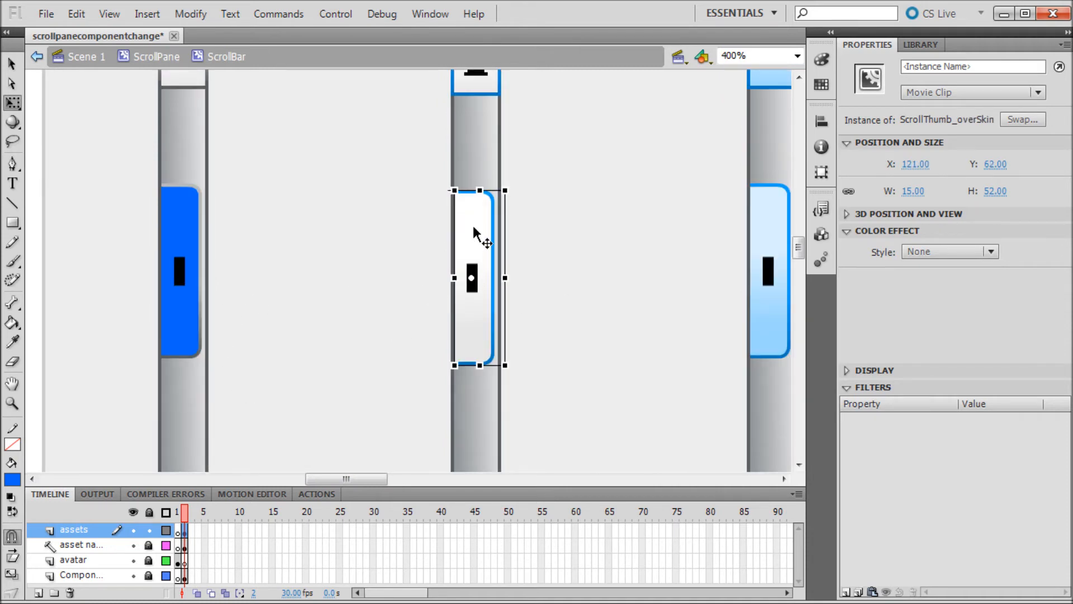
Enter ScrollThumb_overSkin and set its thumb shape's fill colour to blue
double_click(472, 278)
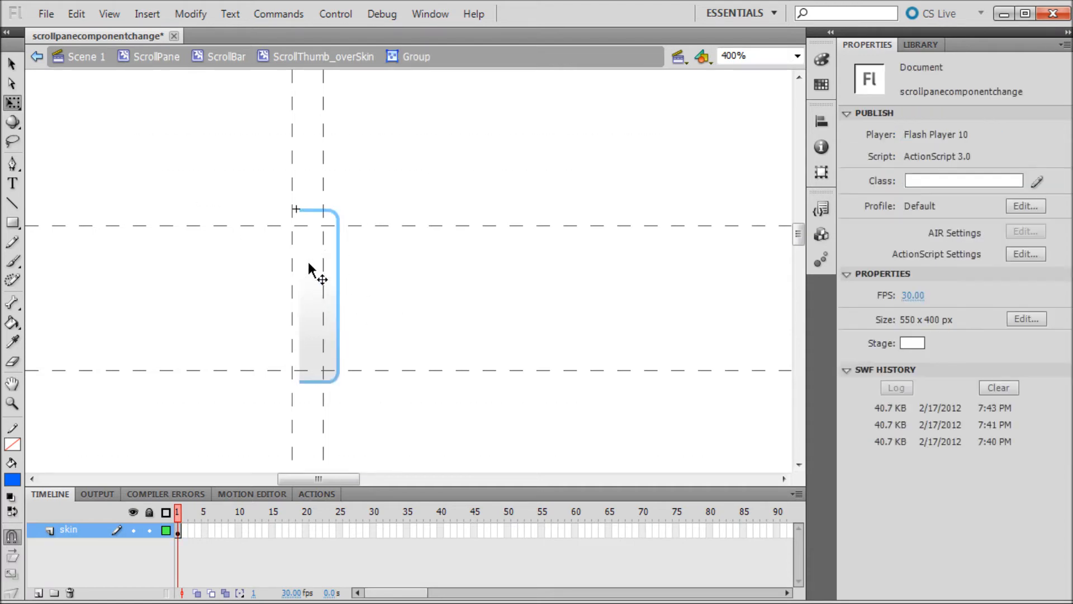
click(315, 283)
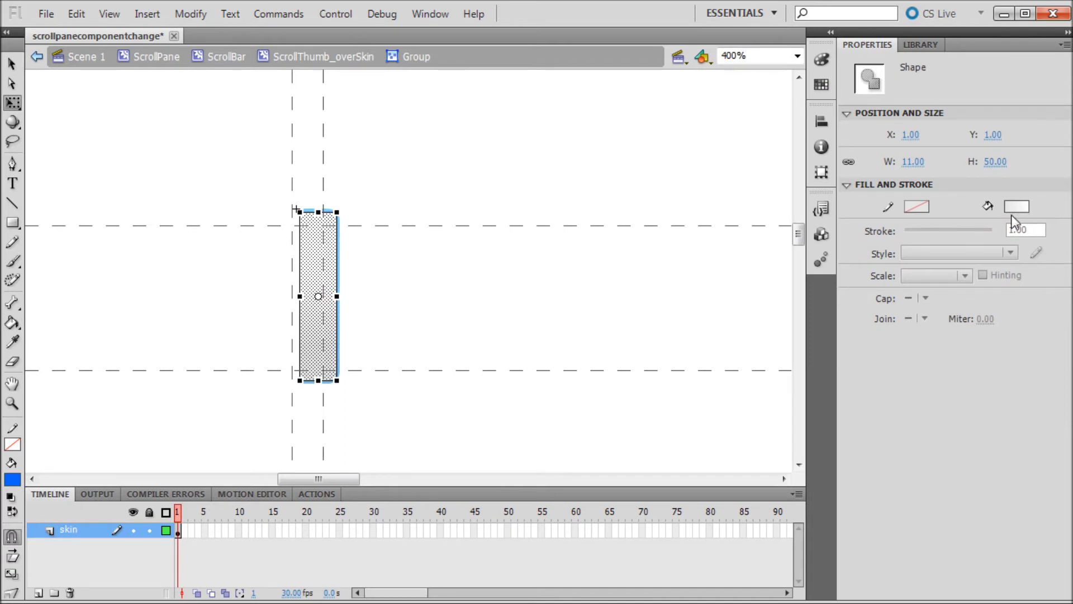
click(1016, 206)
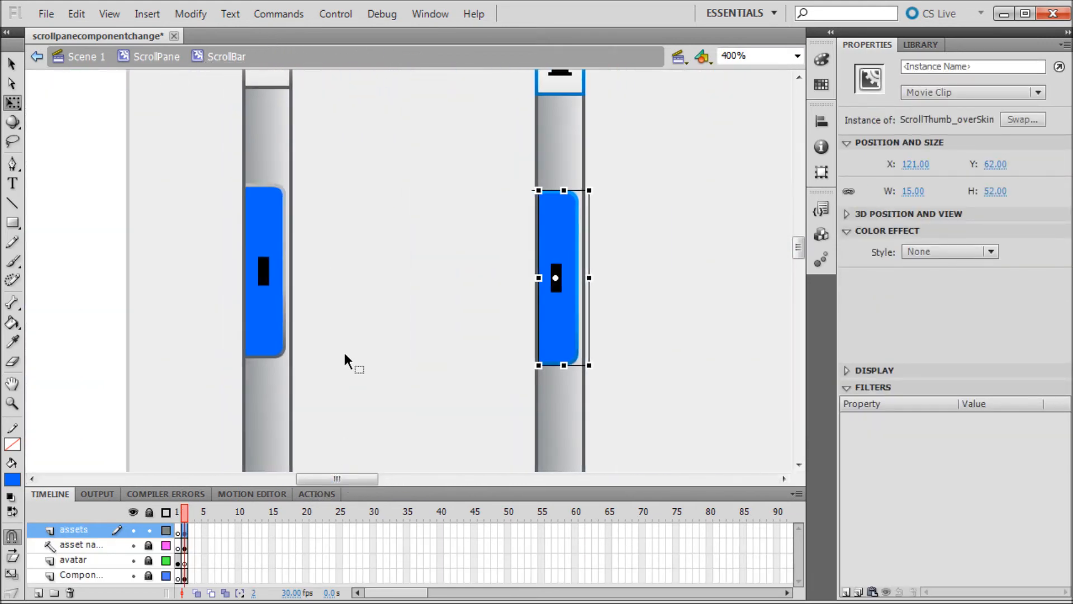
click(335, 13)
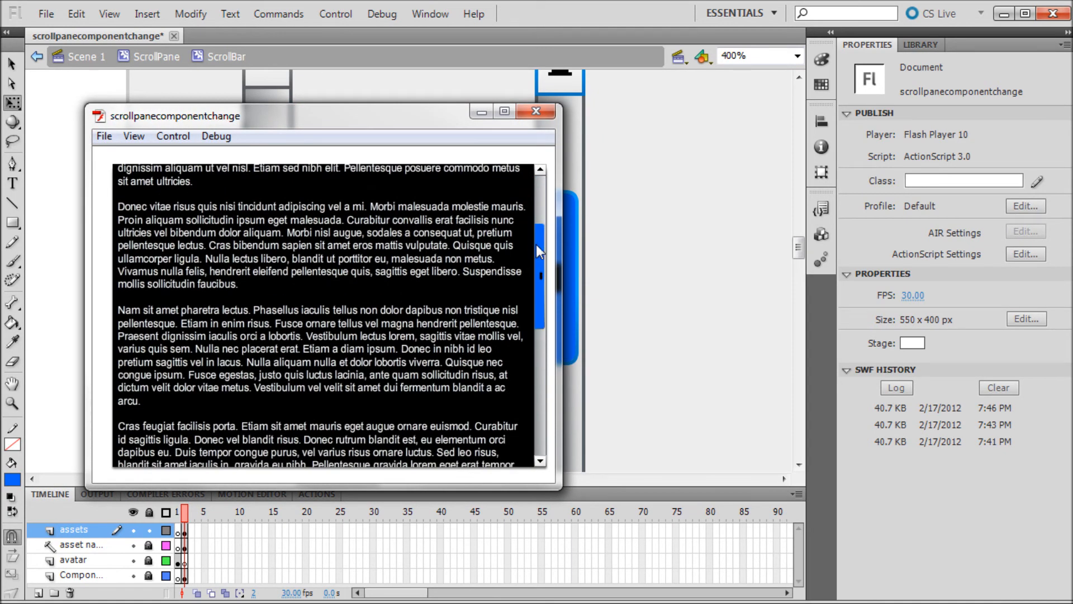
mouse_move(540, 244)
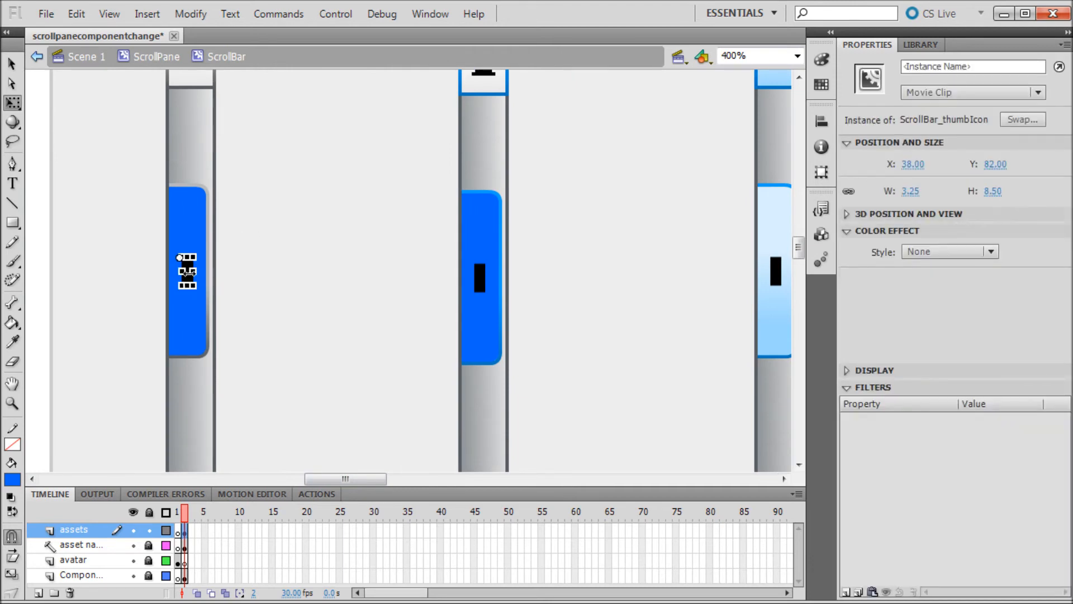
At 800%, enter ScrollBar_thumbIcon and select the black bar
click(797, 56)
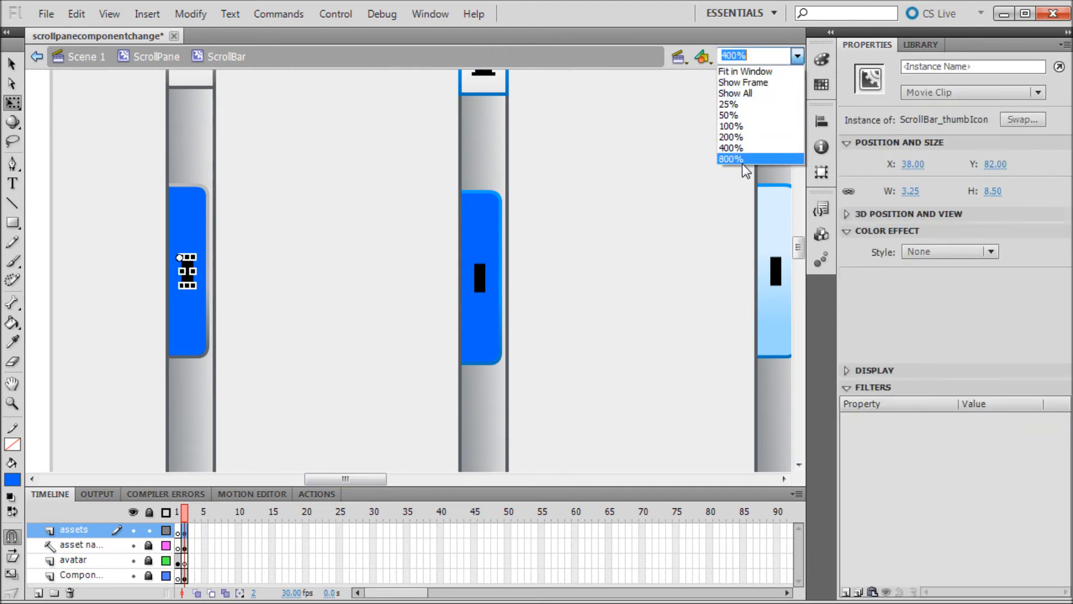
click(729, 159)
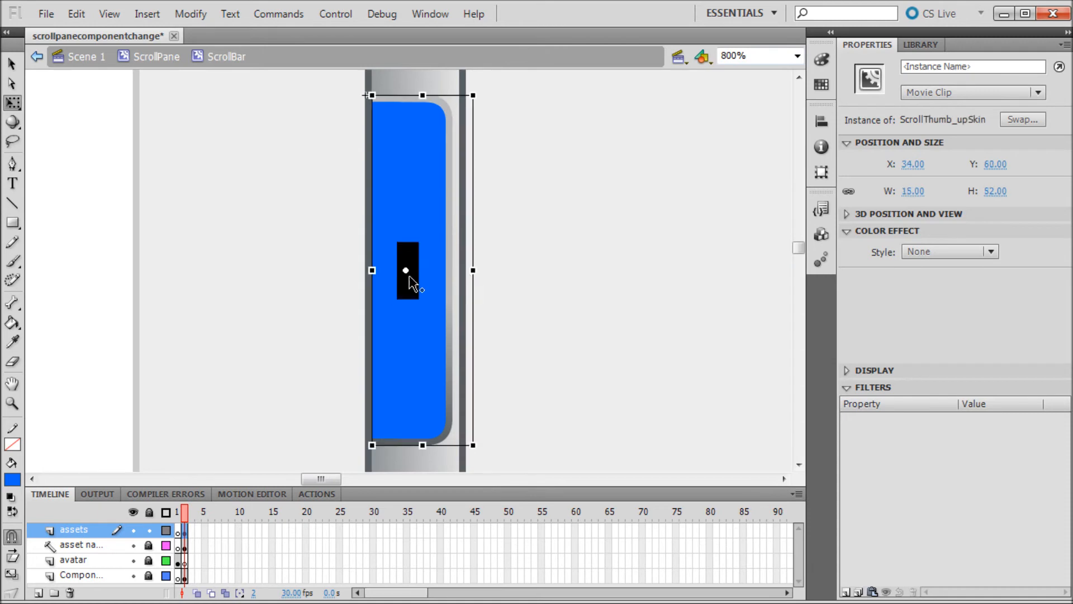
double_click(407, 277)
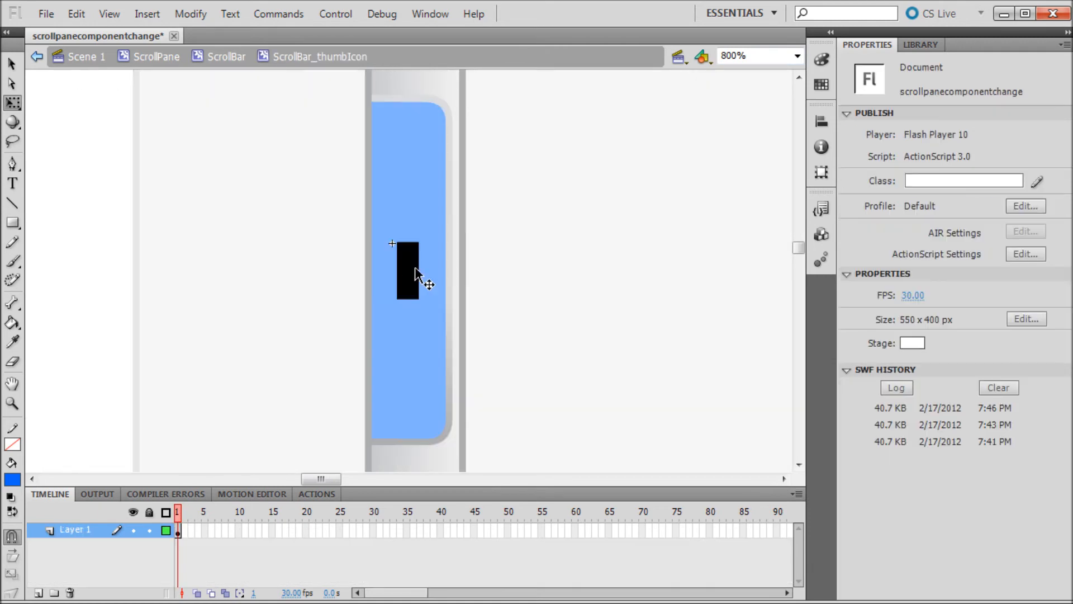
click(410, 279)
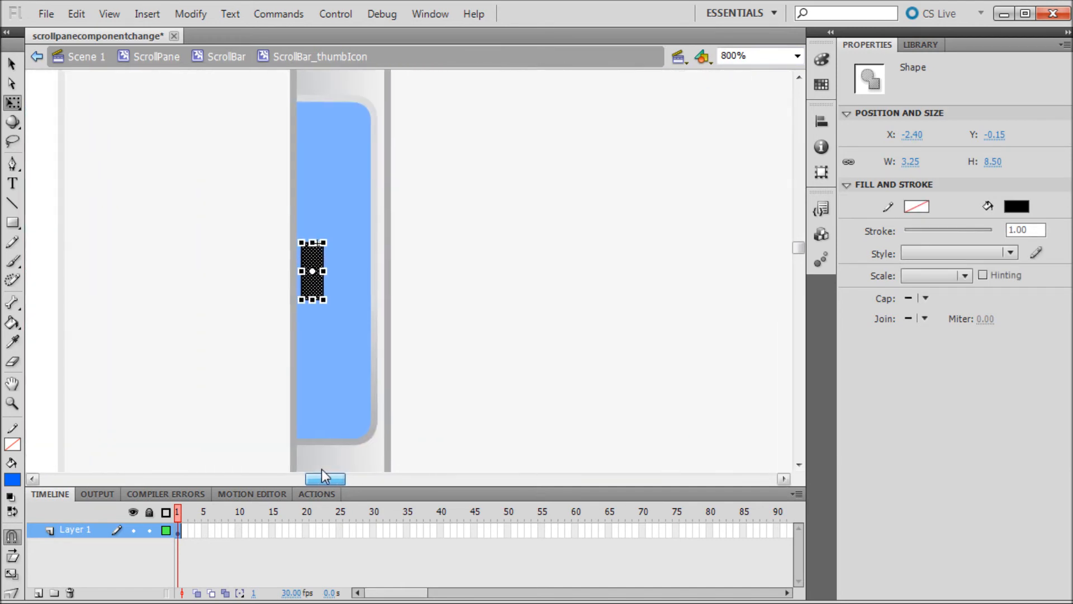
Test the movie, then nudge the black bar to X -1.50 to centre it on the thumb
click(335, 13)
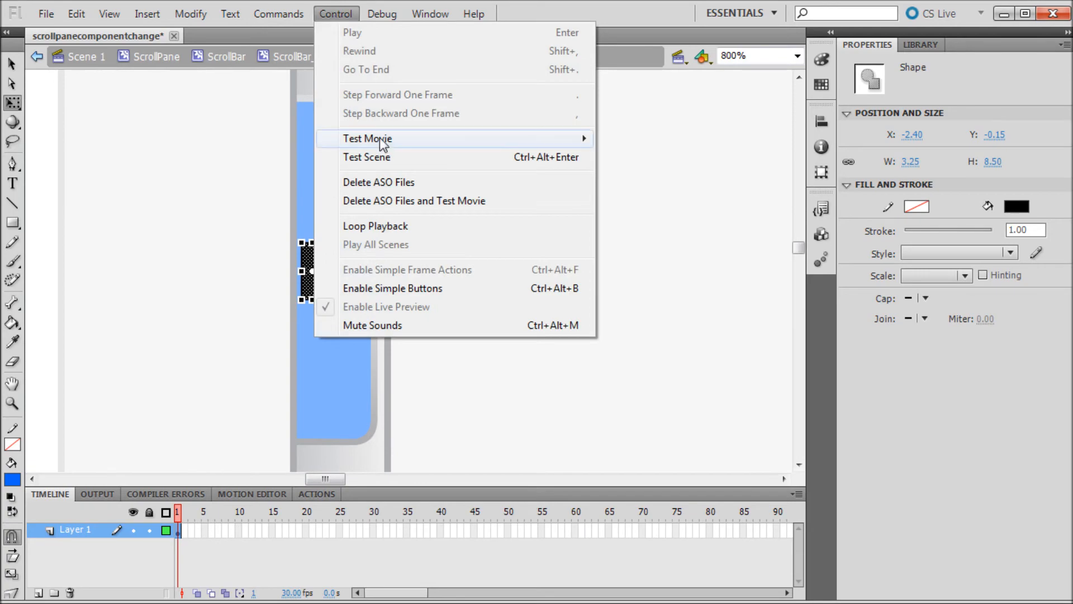
click(369, 139)
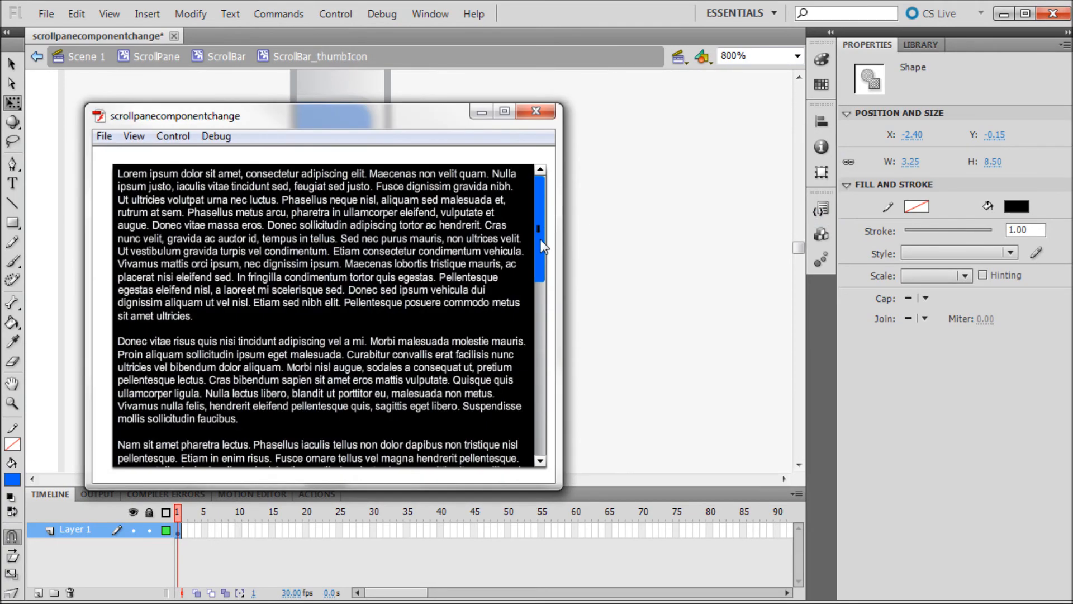
click(536, 110)
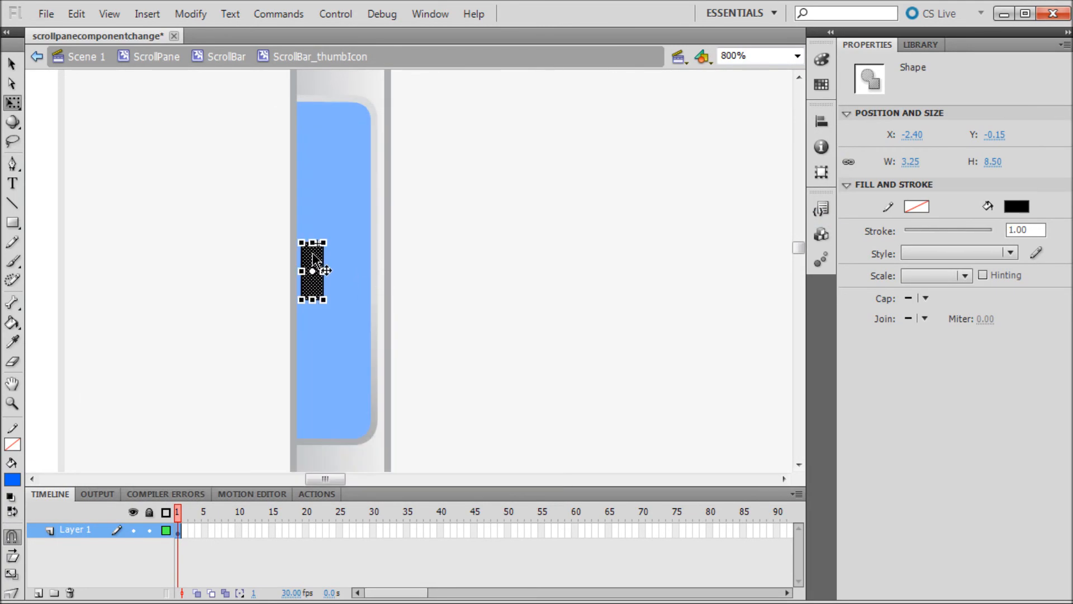
drag(312, 270, 316, 270)
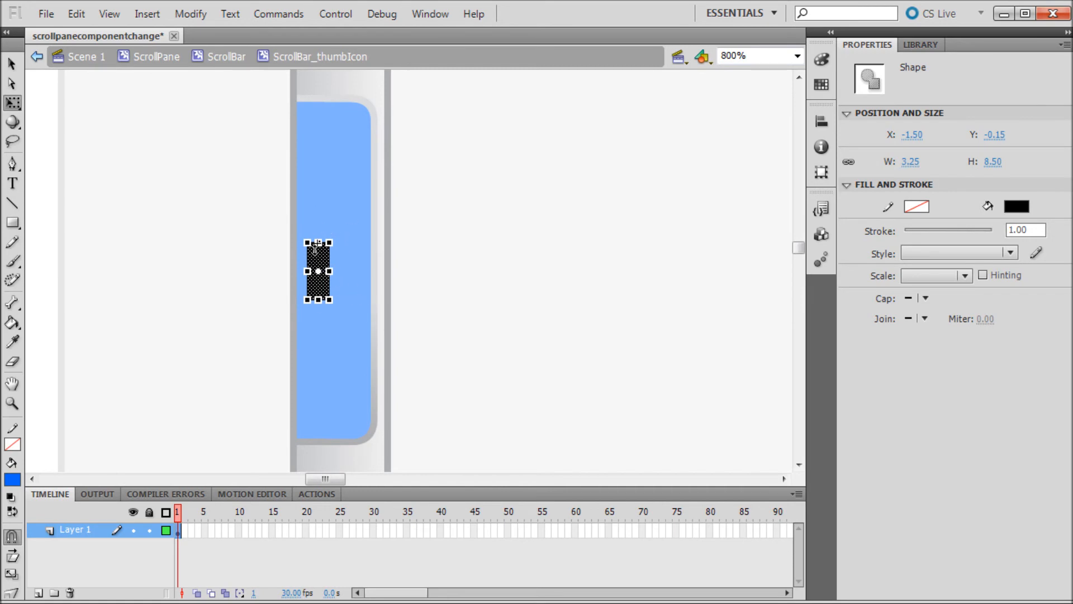
click(336, 13)
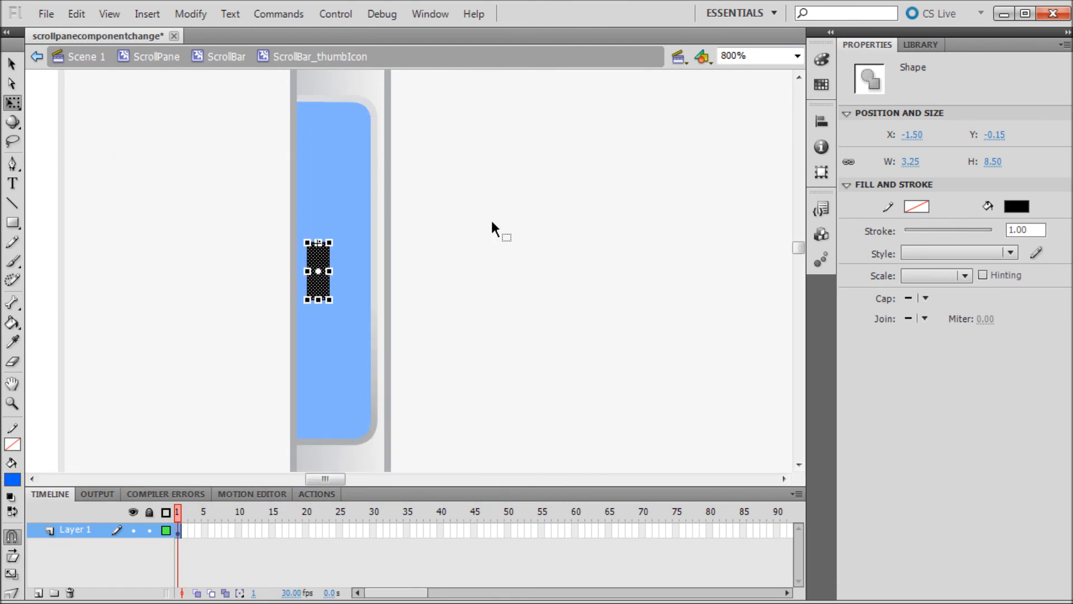
mouse_move(365, 204)
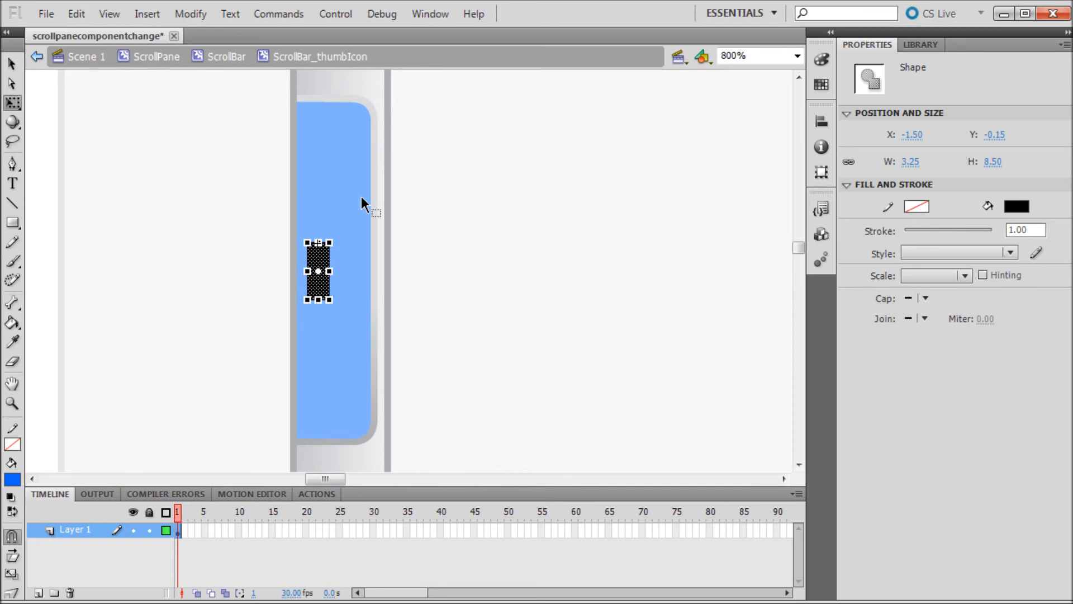
mouse_move(411, 101)
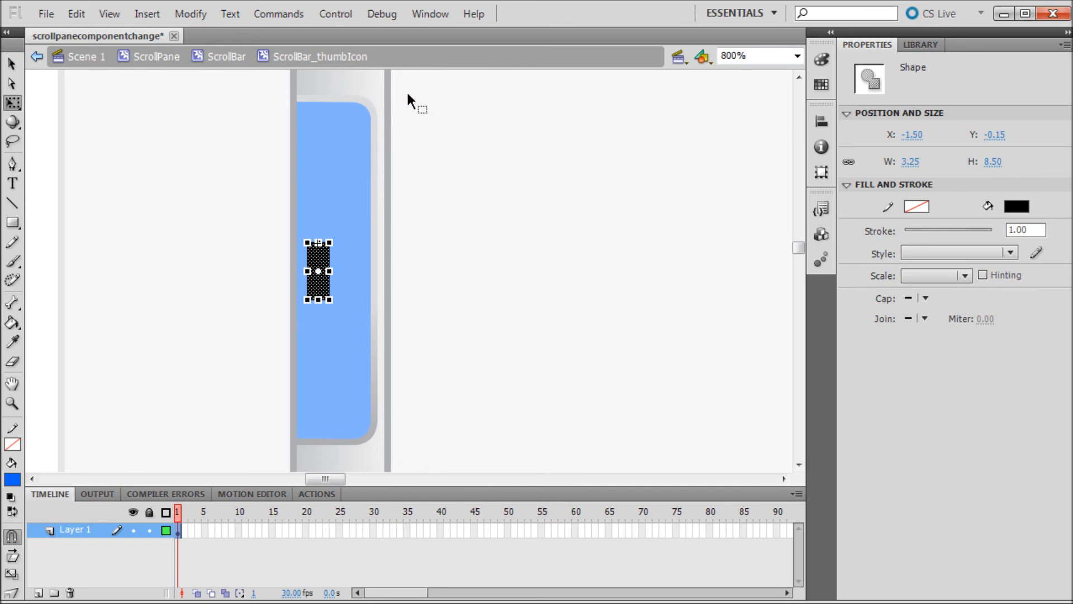
click(429, 14)
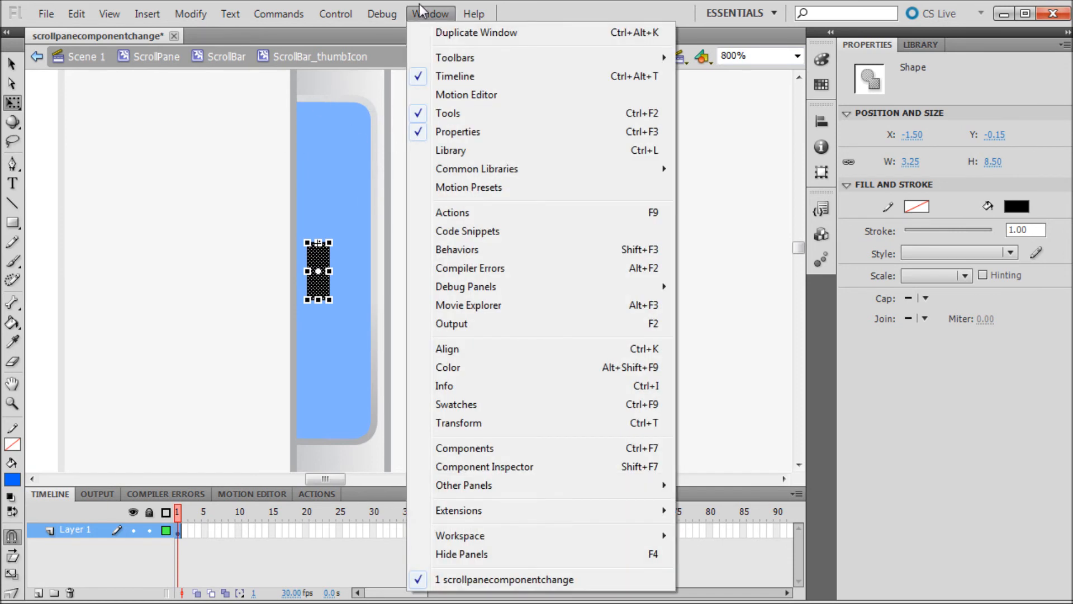
mouse_move(483, 274)
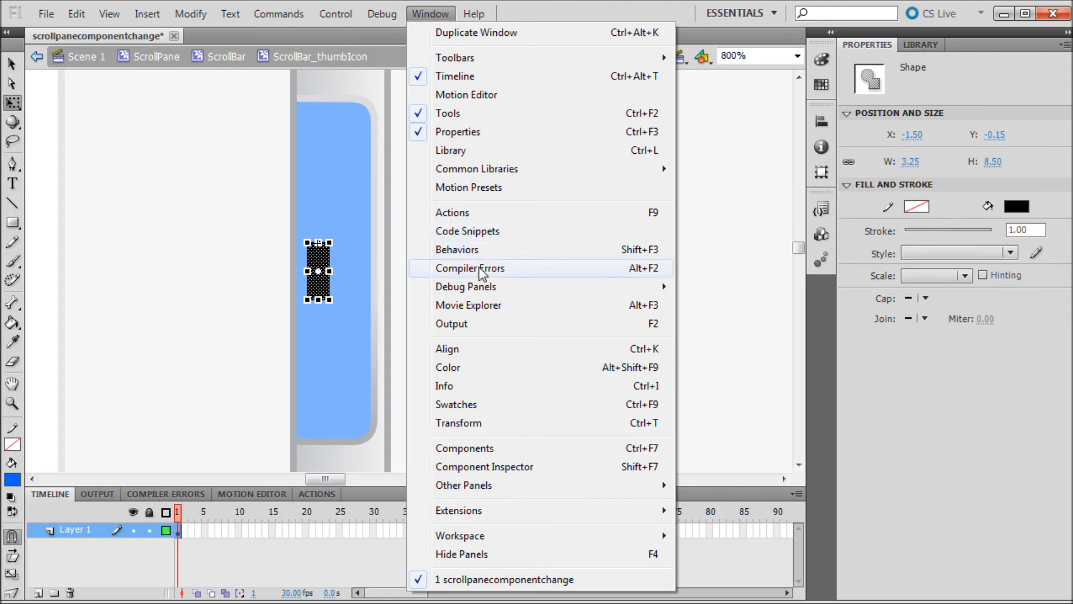
mouse_move(476, 511)
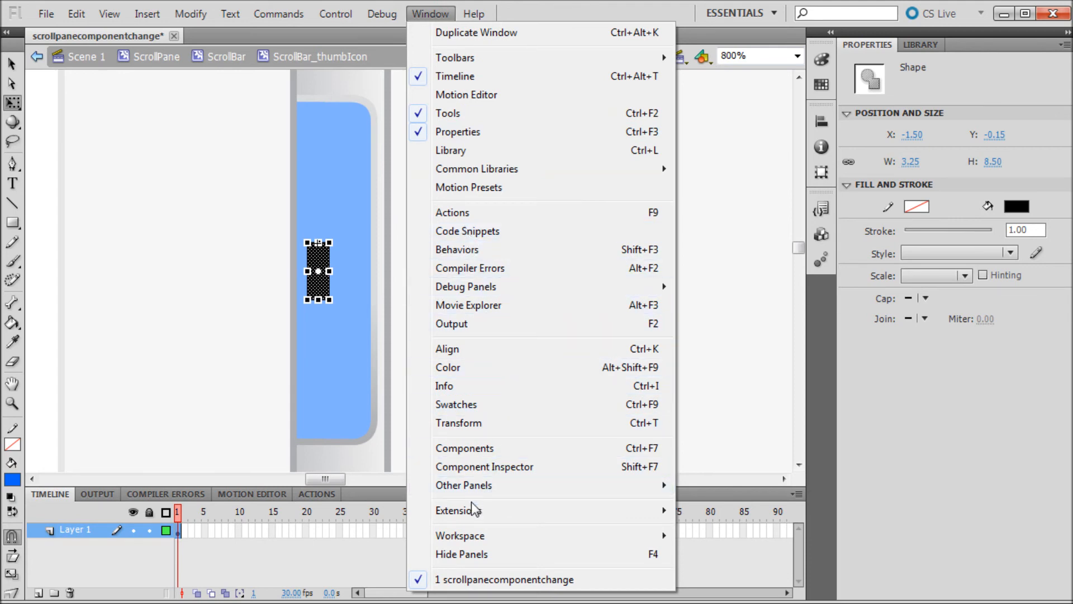
click(465, 447)
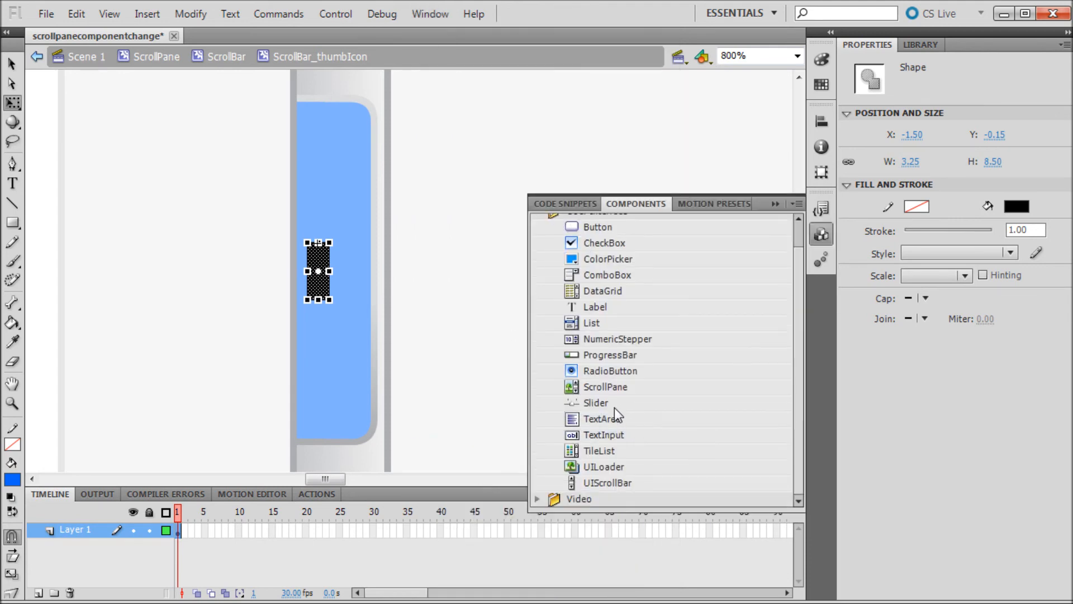
mouse_move(597, 489)
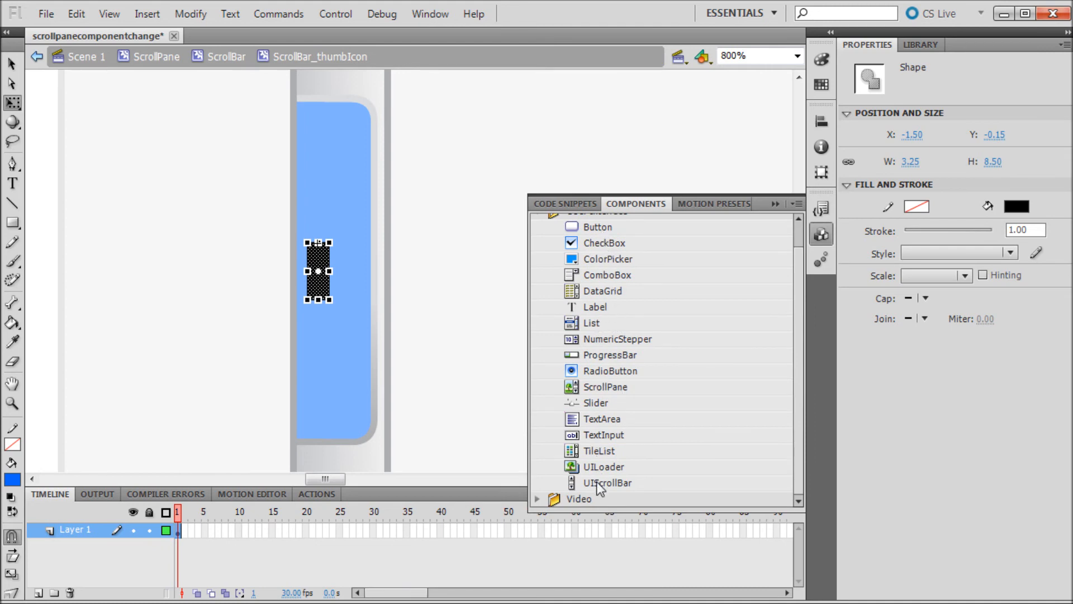
mouse_move(600, 490)
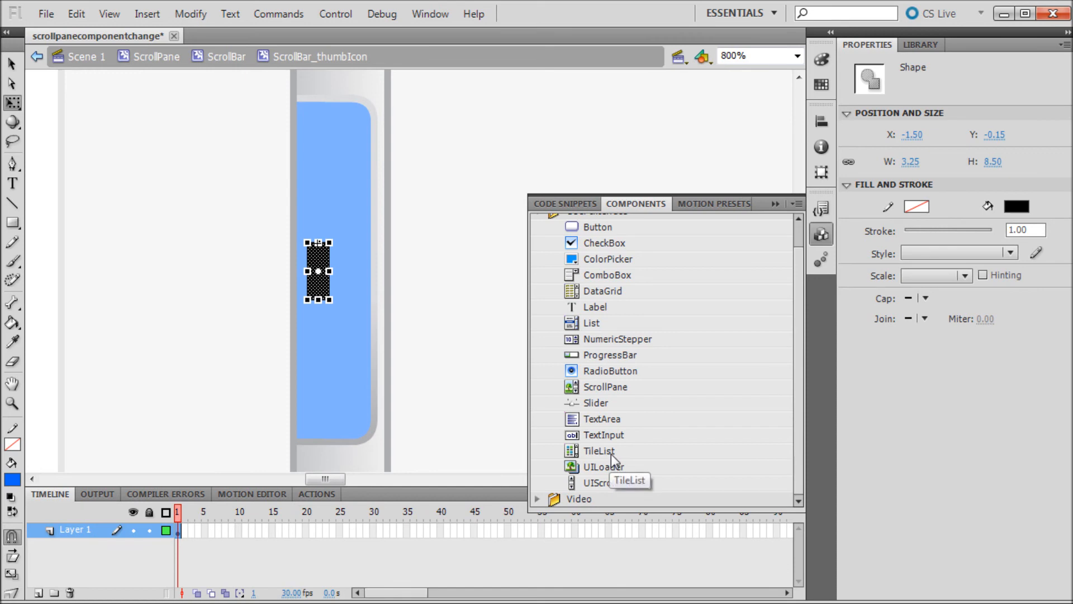
mouse_move(641, 220)
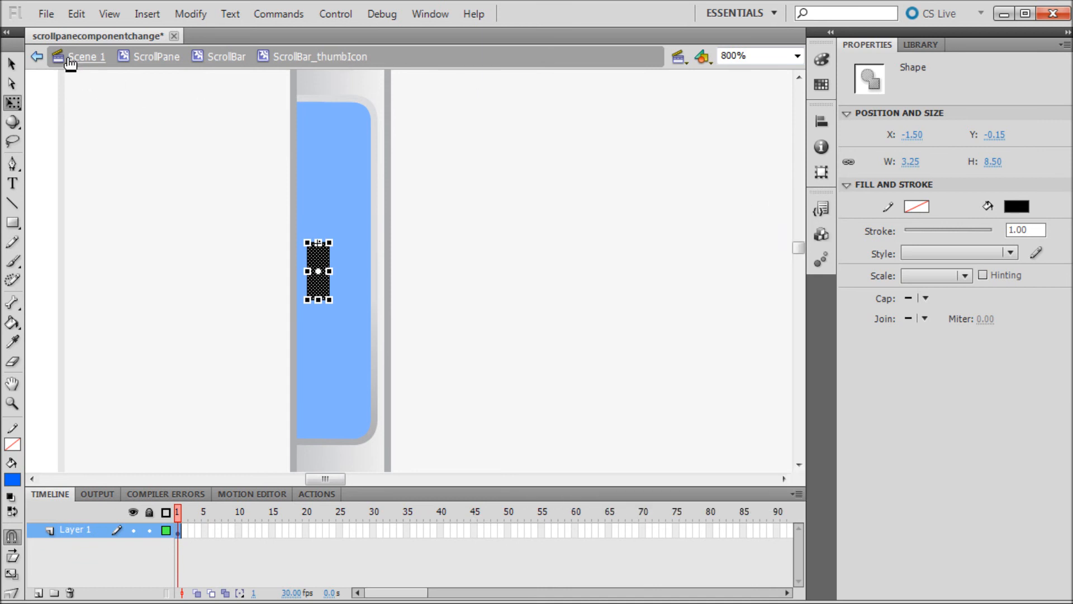
Exit symbol editing back to the empty Scene 1 stage
click(39, 56)
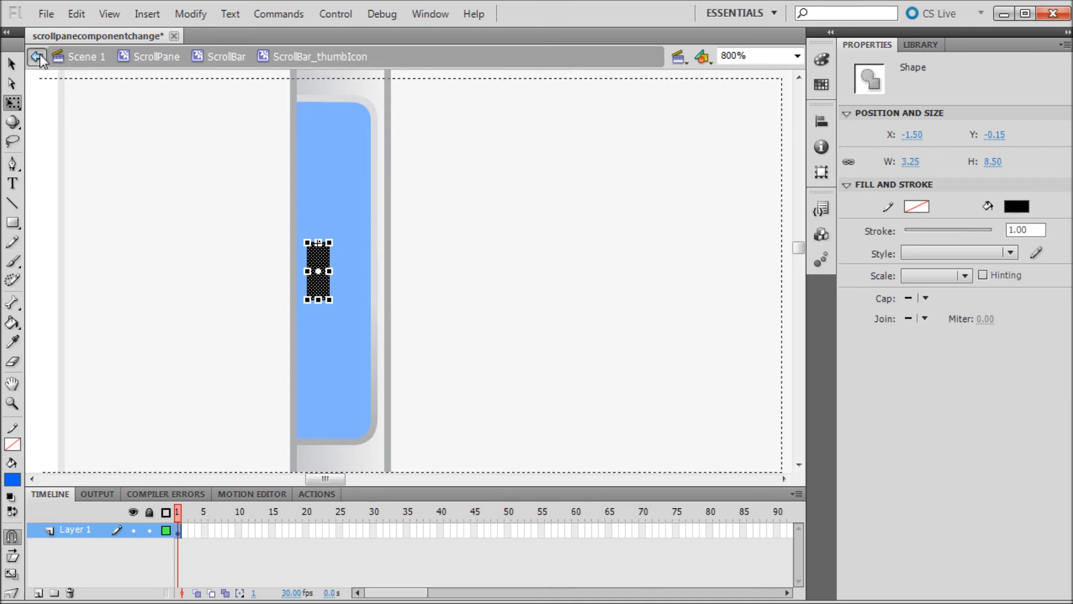
click(40, 56)
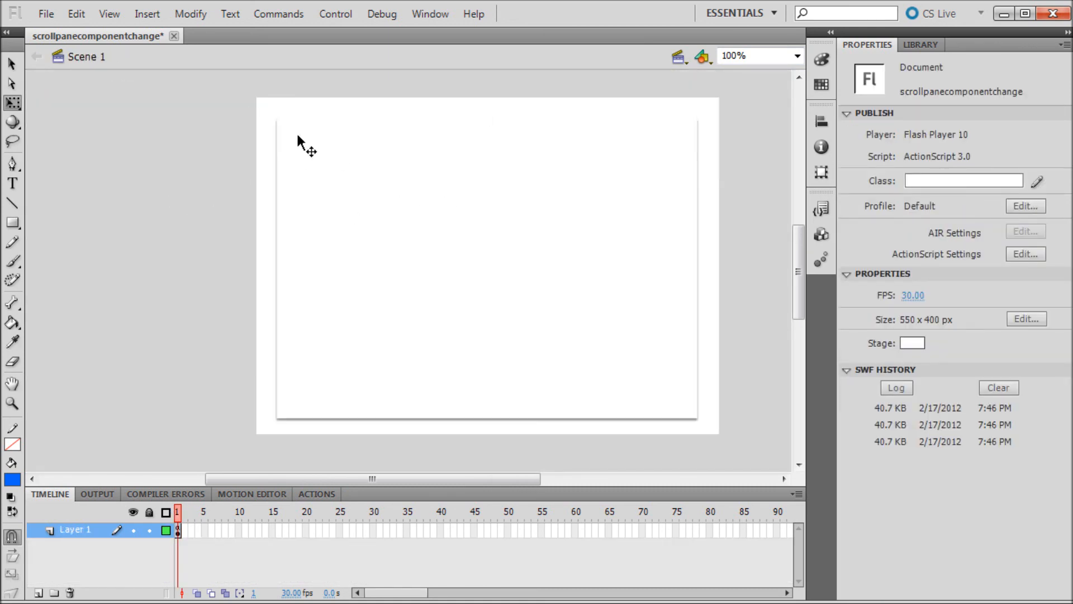
mouse_move(303, 128)
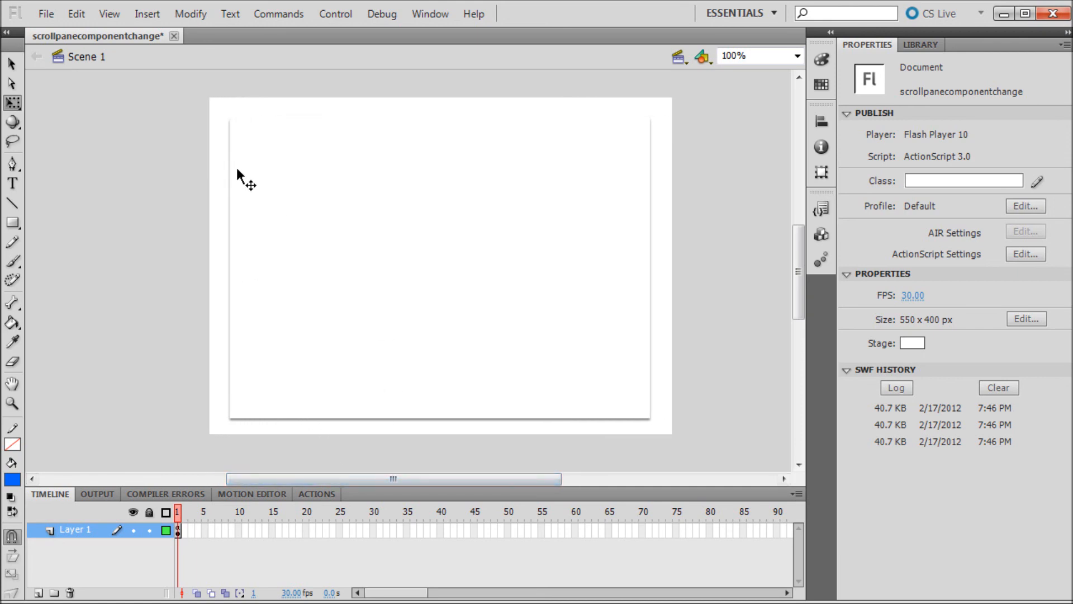
mouse_move(325, 72)
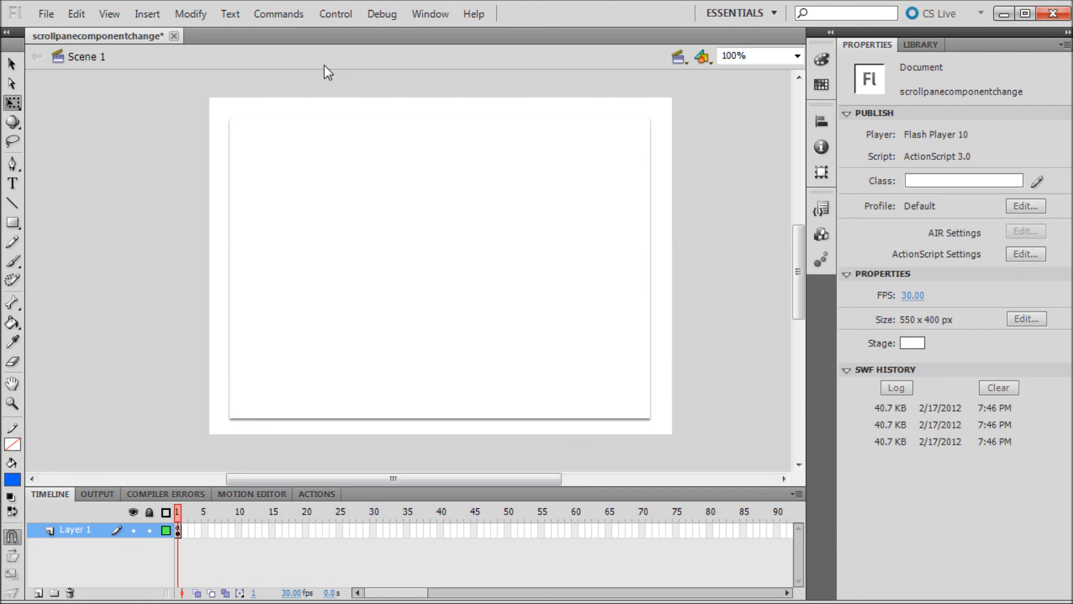